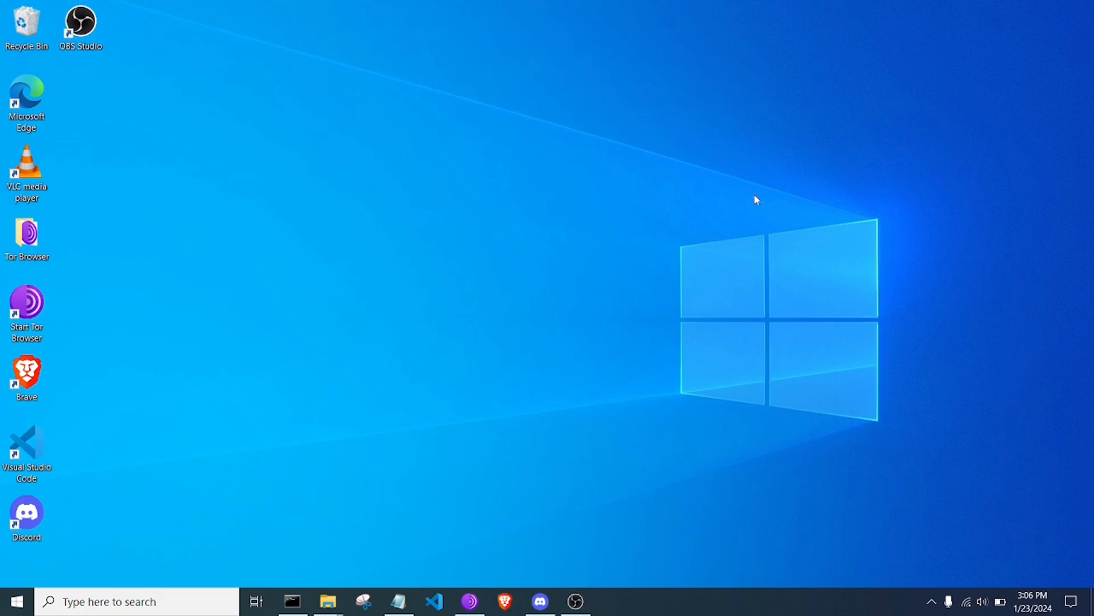
mouse_move(834, 383)
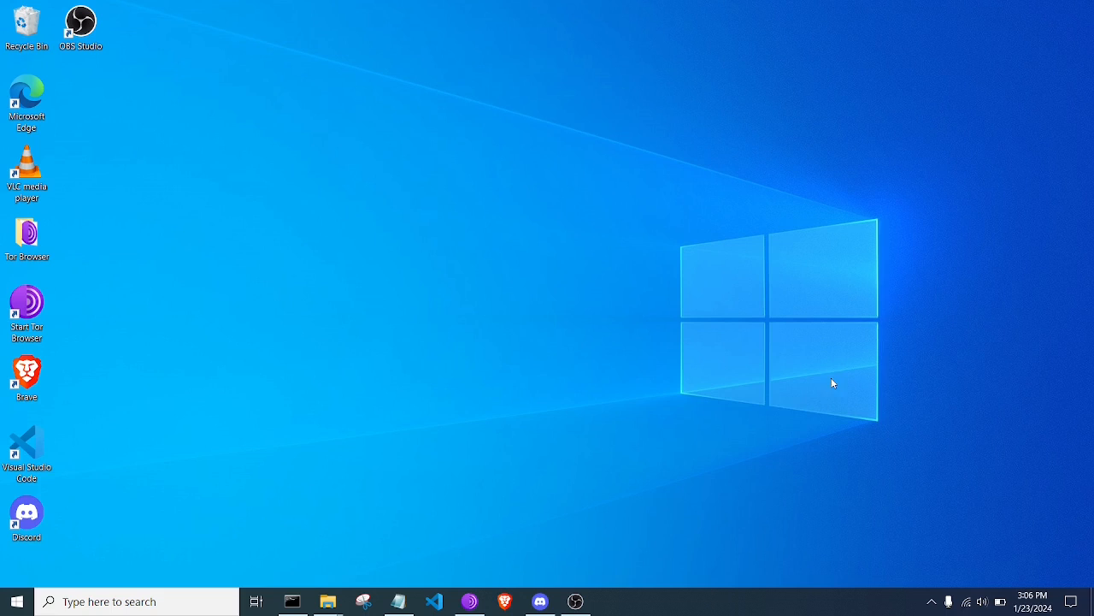
mouse_move(581, 350)
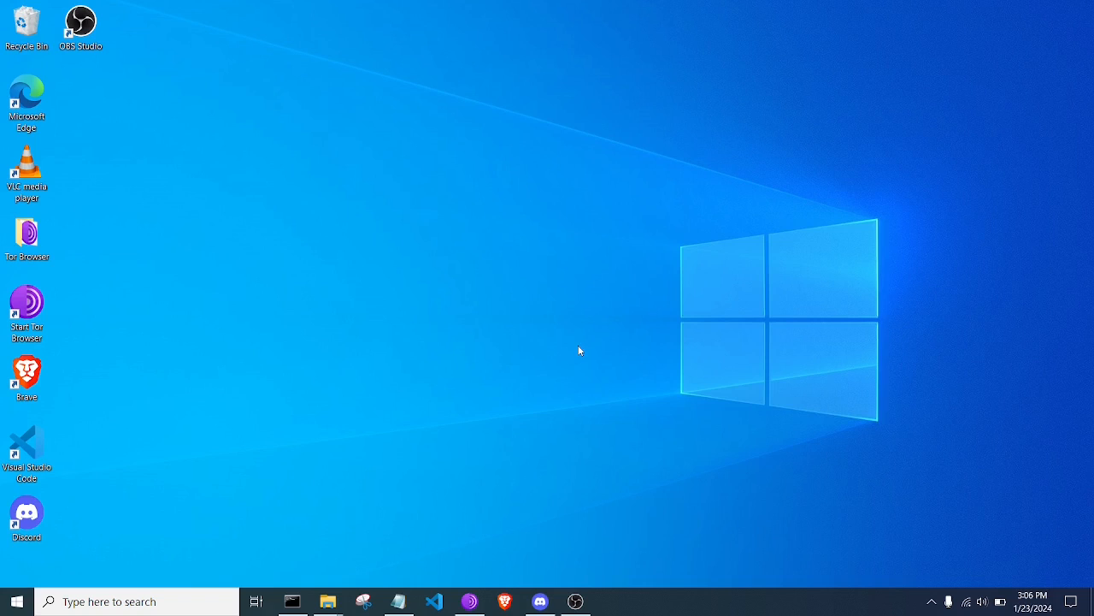
mouse_move(581, 349)
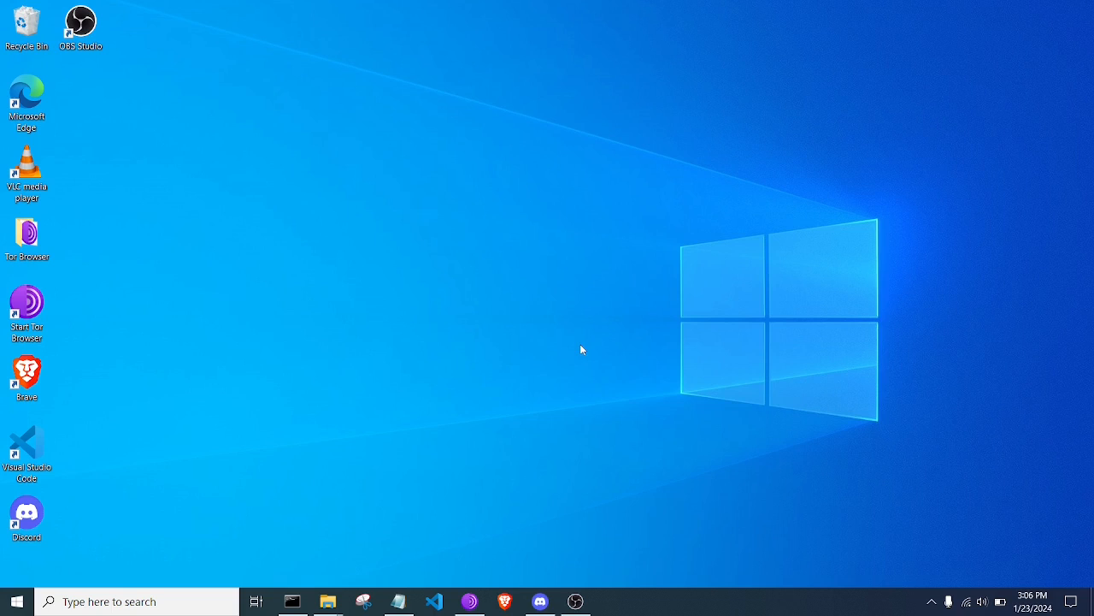
mouse_move(581, 335)
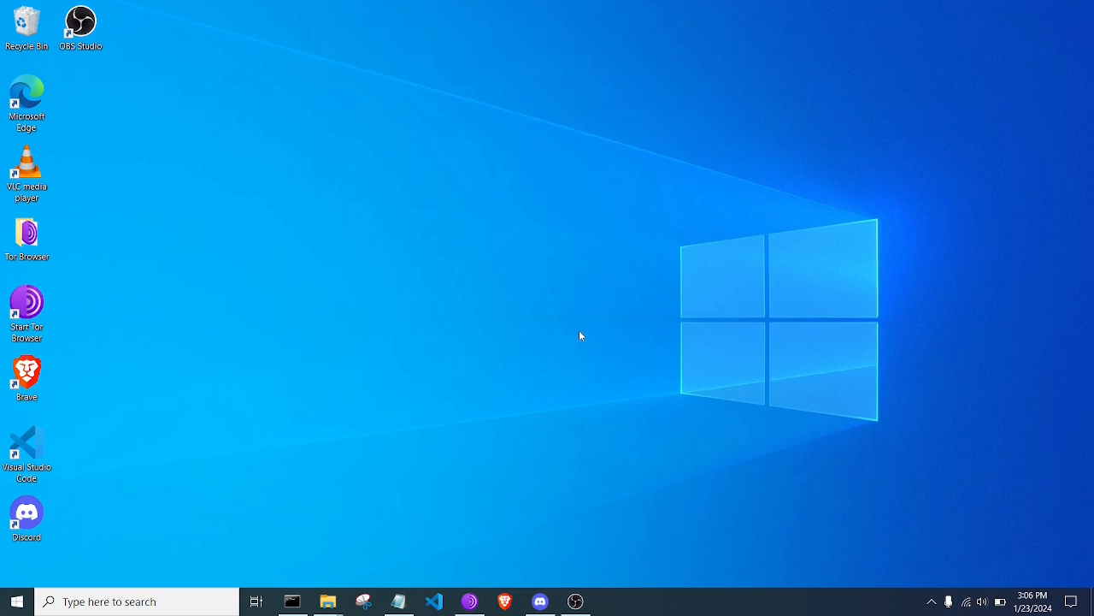
mouse_move(573, 338)
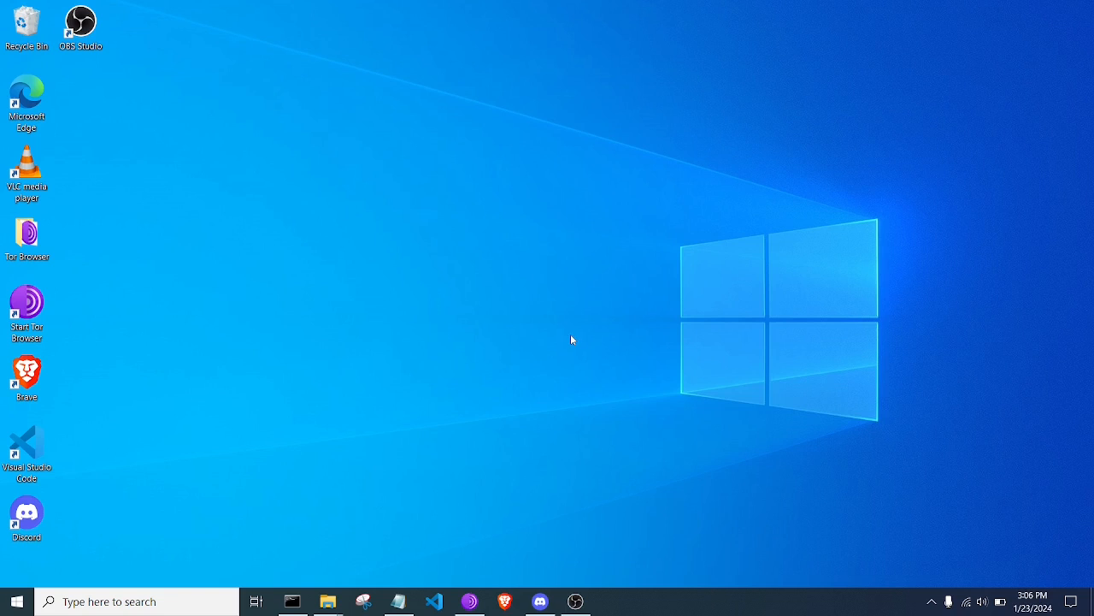
mouse_move(567, 349)
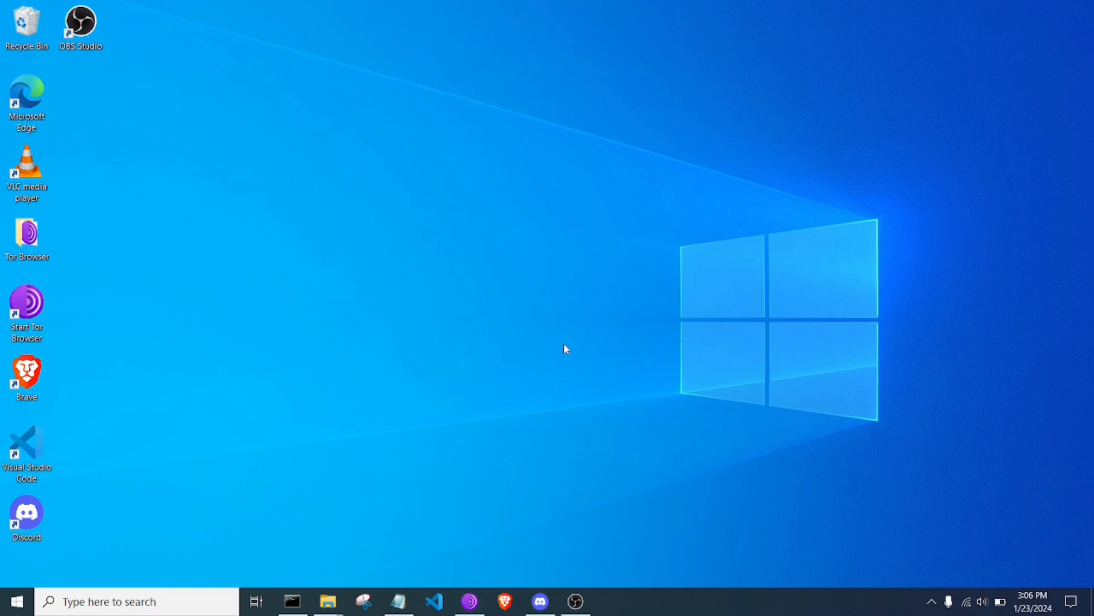
mouse_move(578, 378)
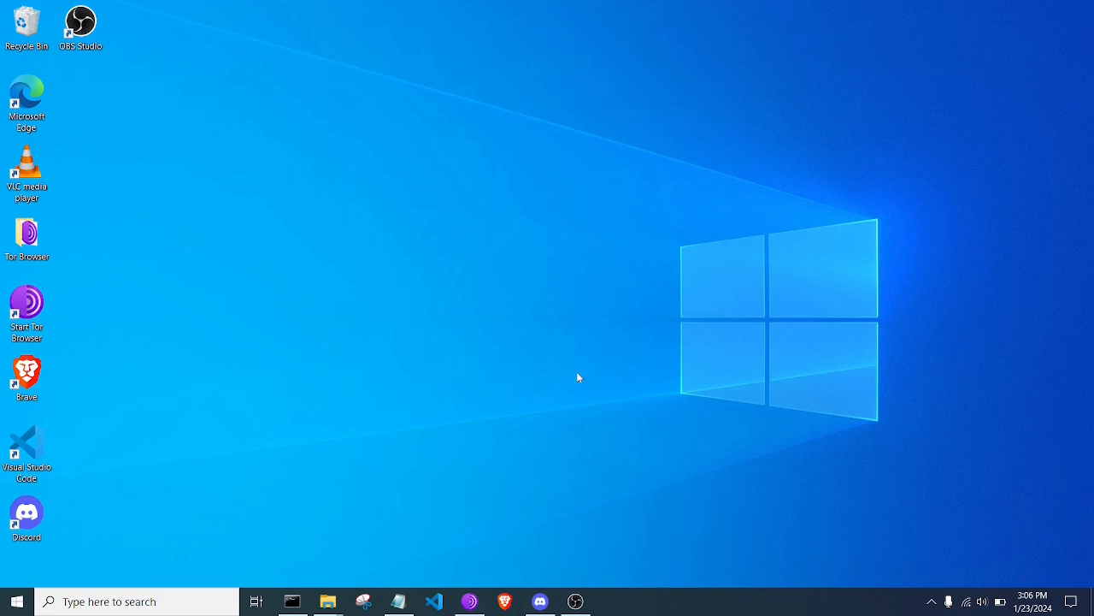
mouse_move(763, 489)
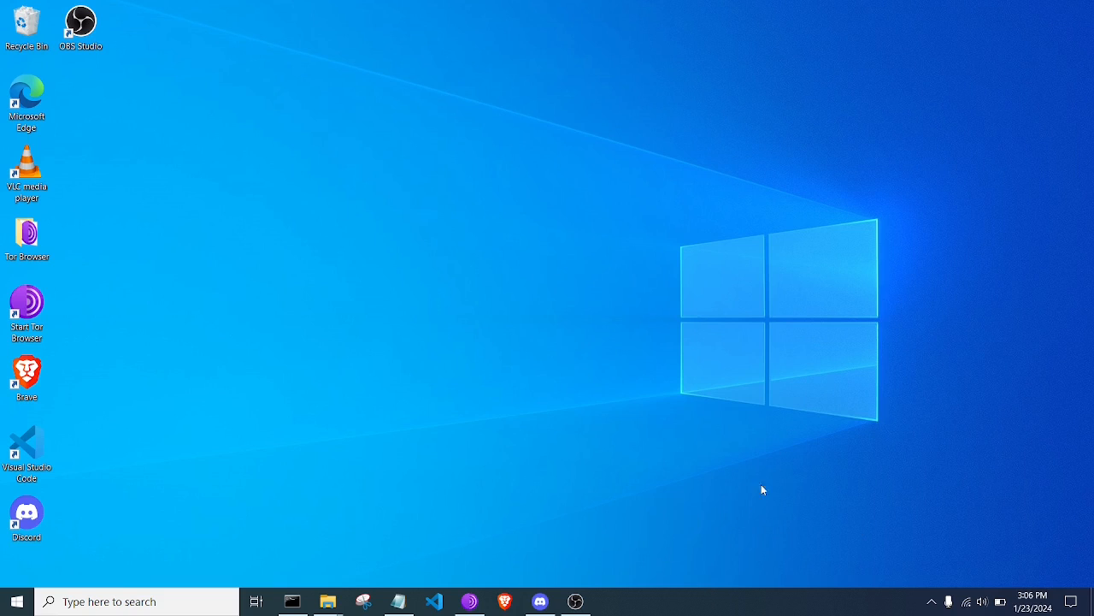
mouse_move(404, 505)
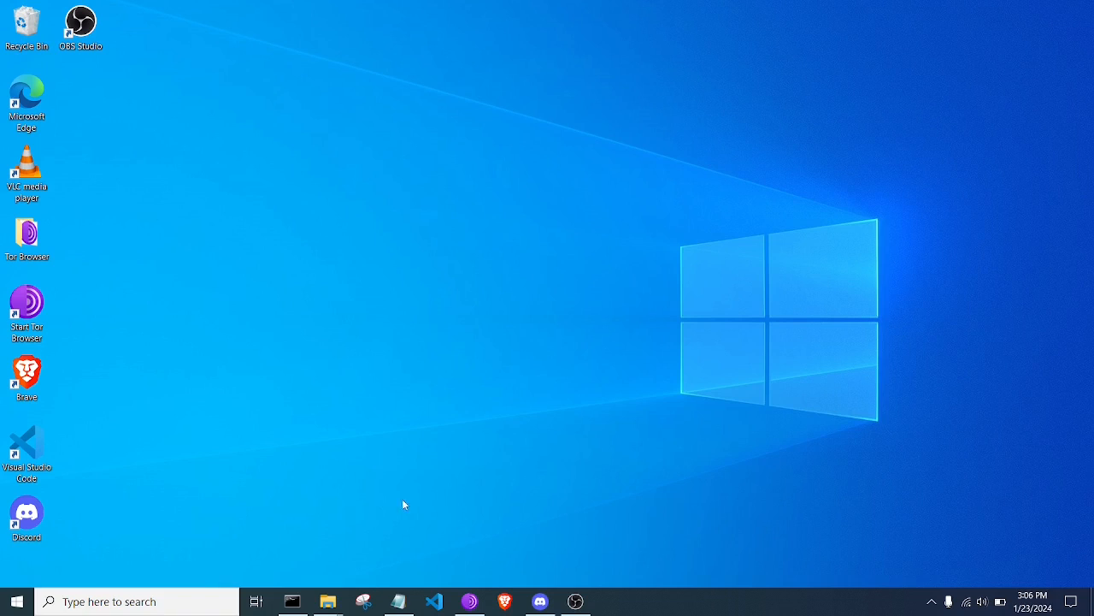
mouse_move(369, 516)
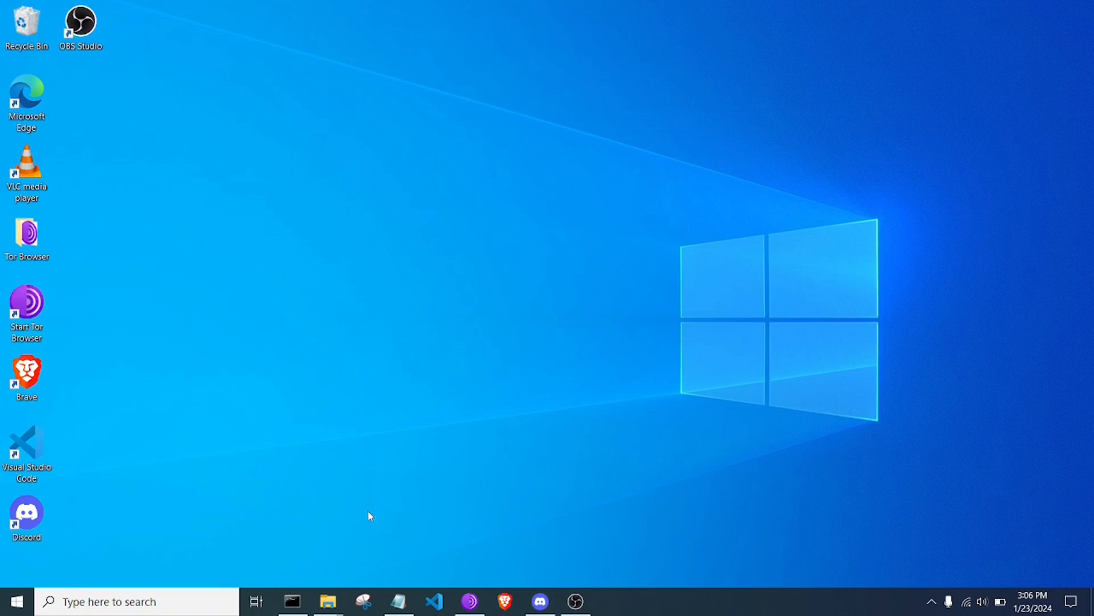
mouse_move(557, 404)
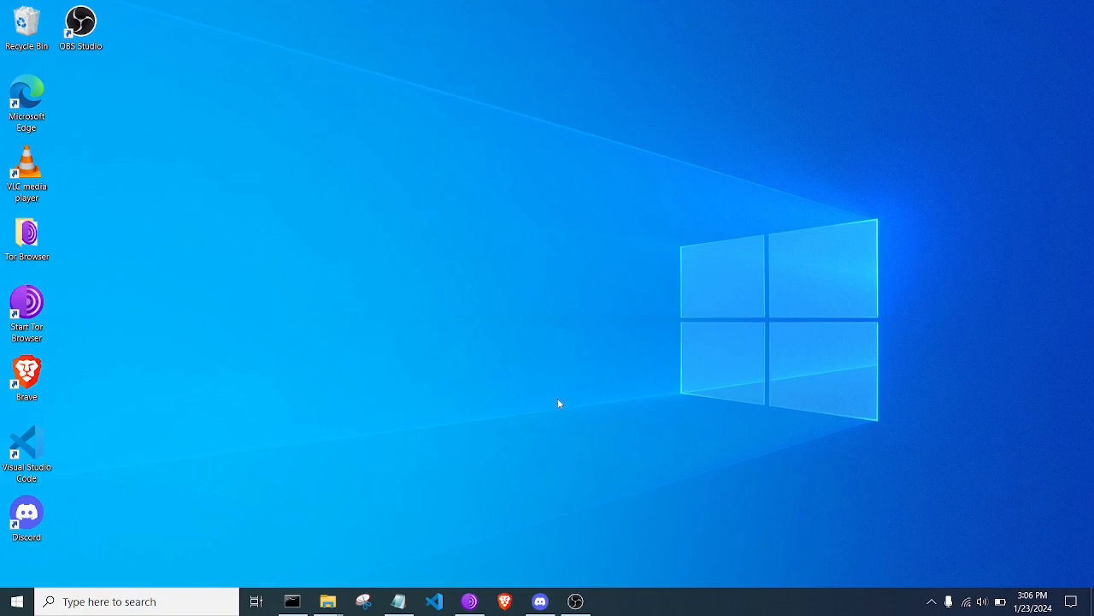
mouse_move(359, 552)
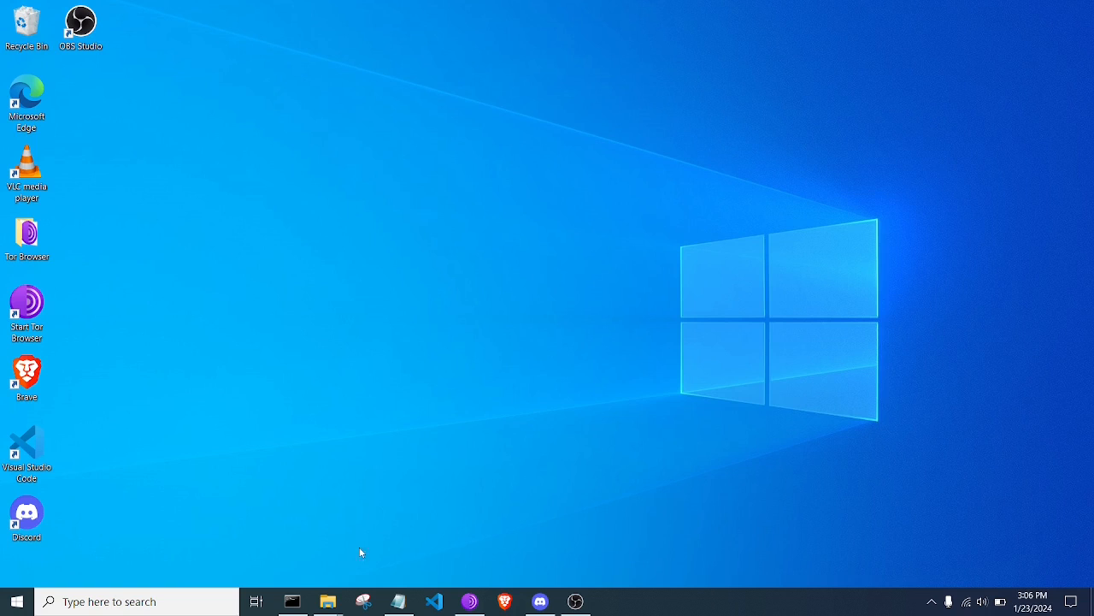
- Maximize the Command Prompt window, clear it with cls and cd back up to the llhttp folder
click(291, 602)
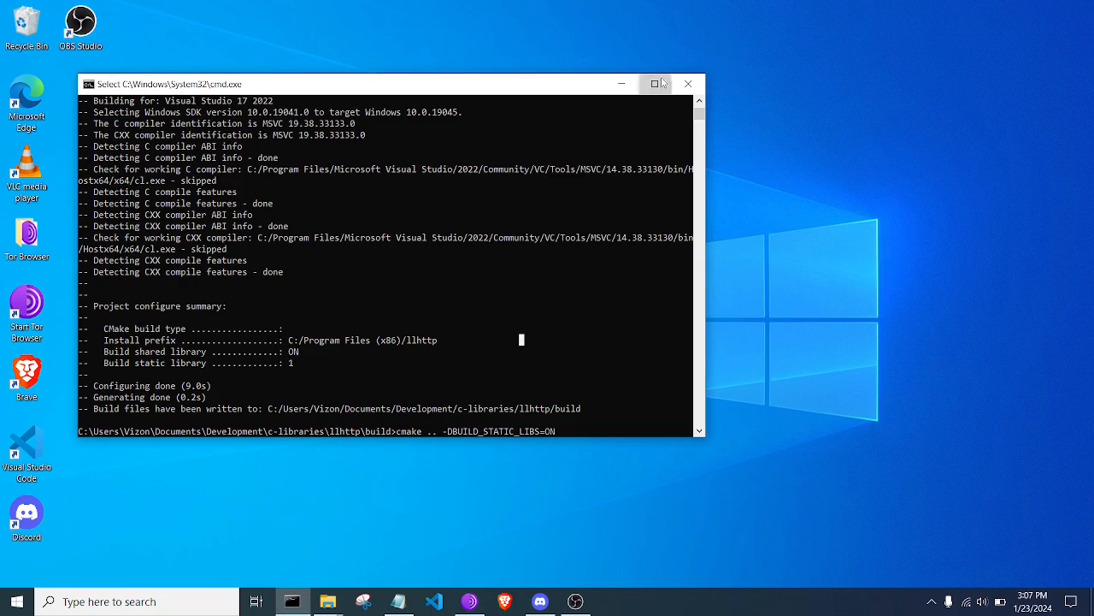
click(656, 84)
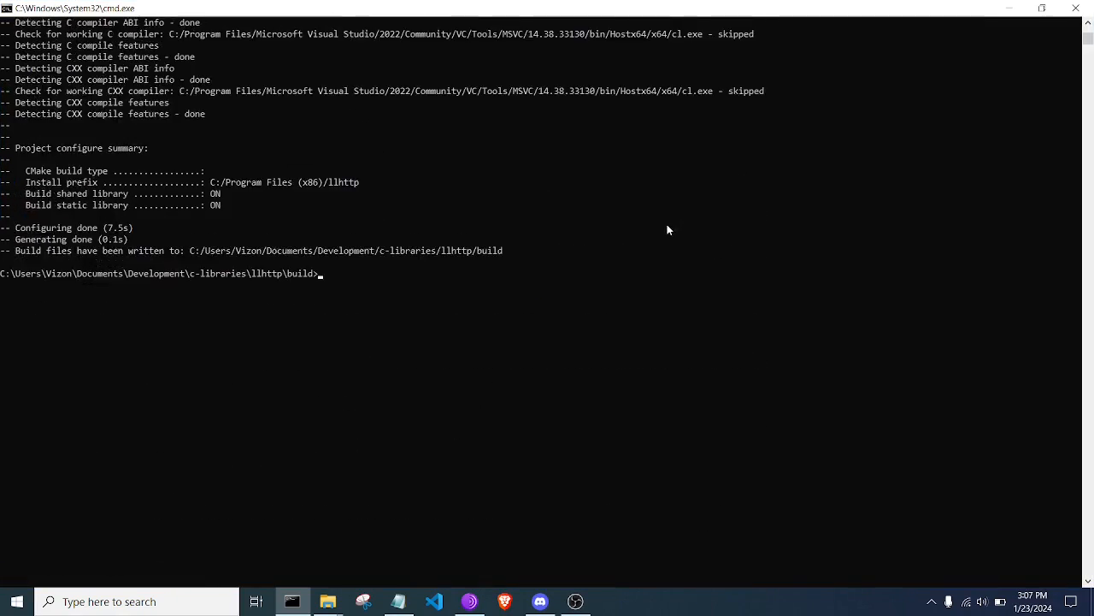
text(cl)
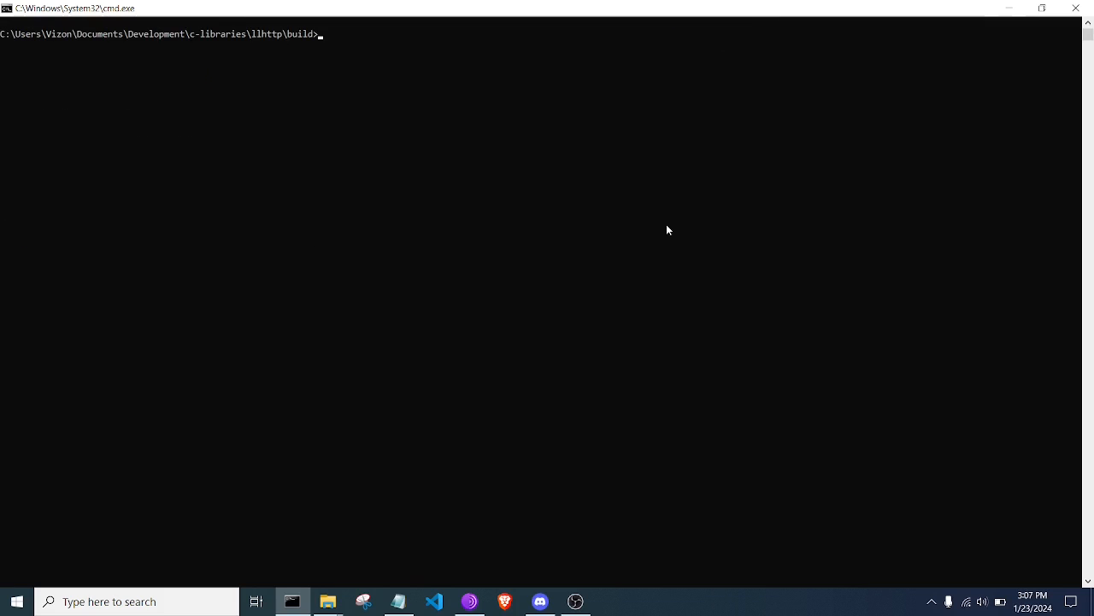
text(c)
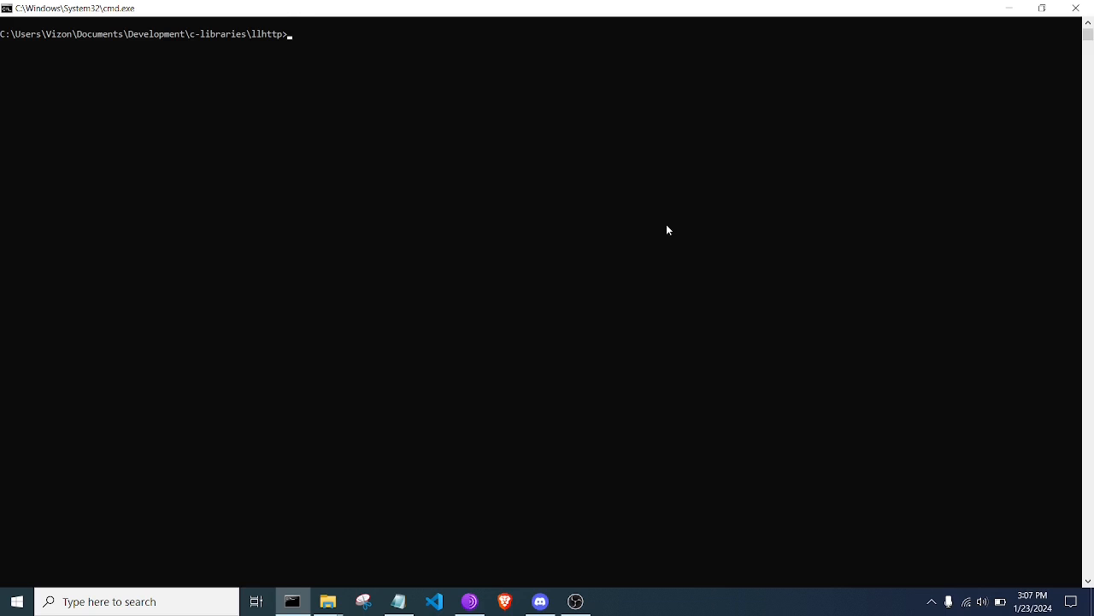
- Run pip install cmake, which reports cmake 3.28.1 already satisfied, and clear the stray character
text(p)
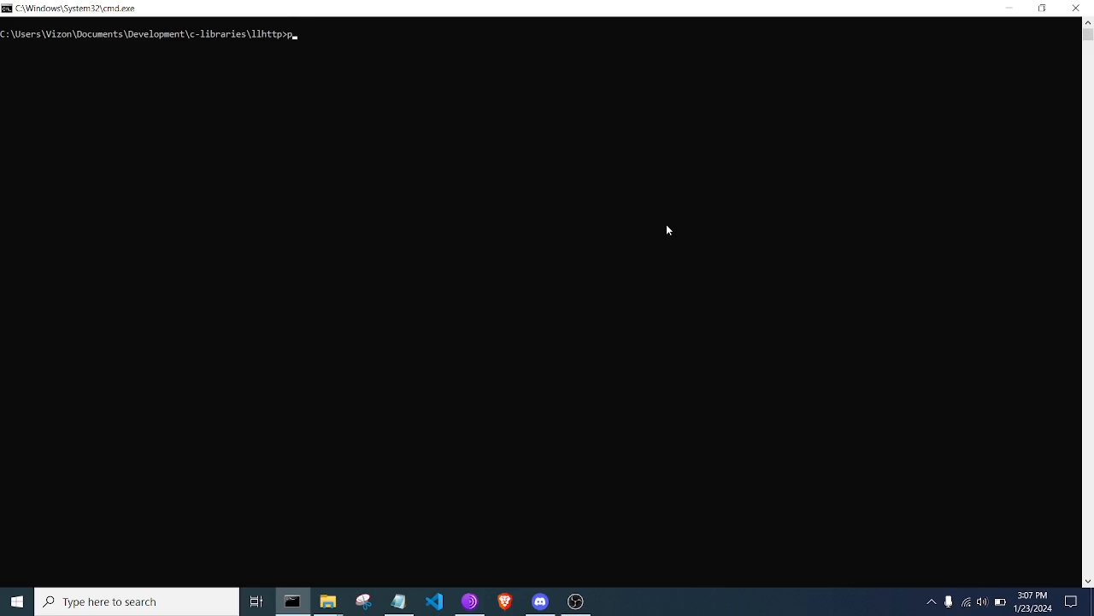
text(ip install c)
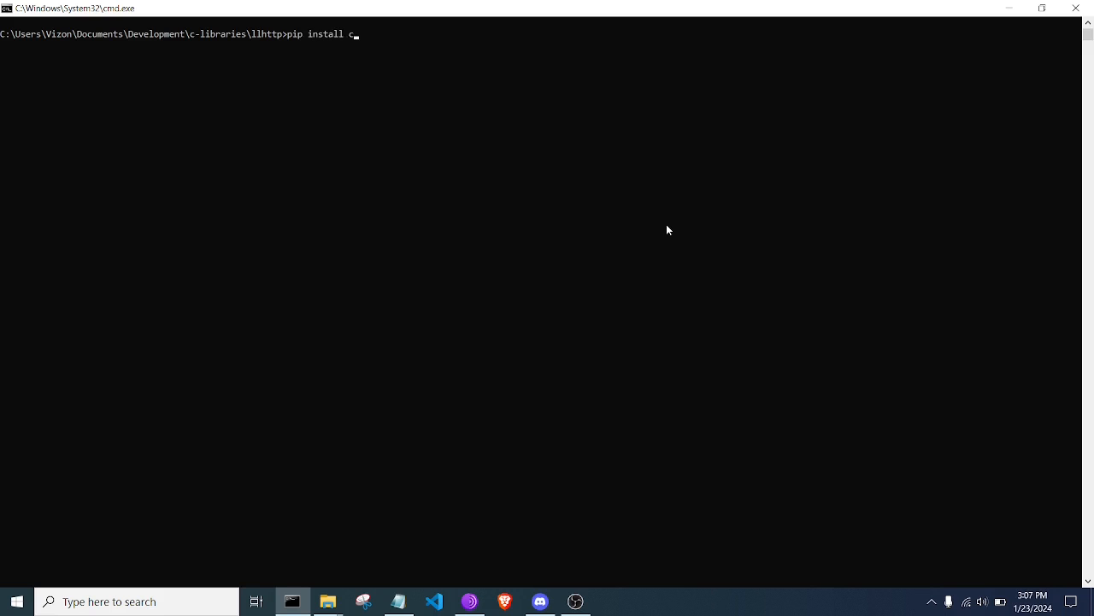
text(make)
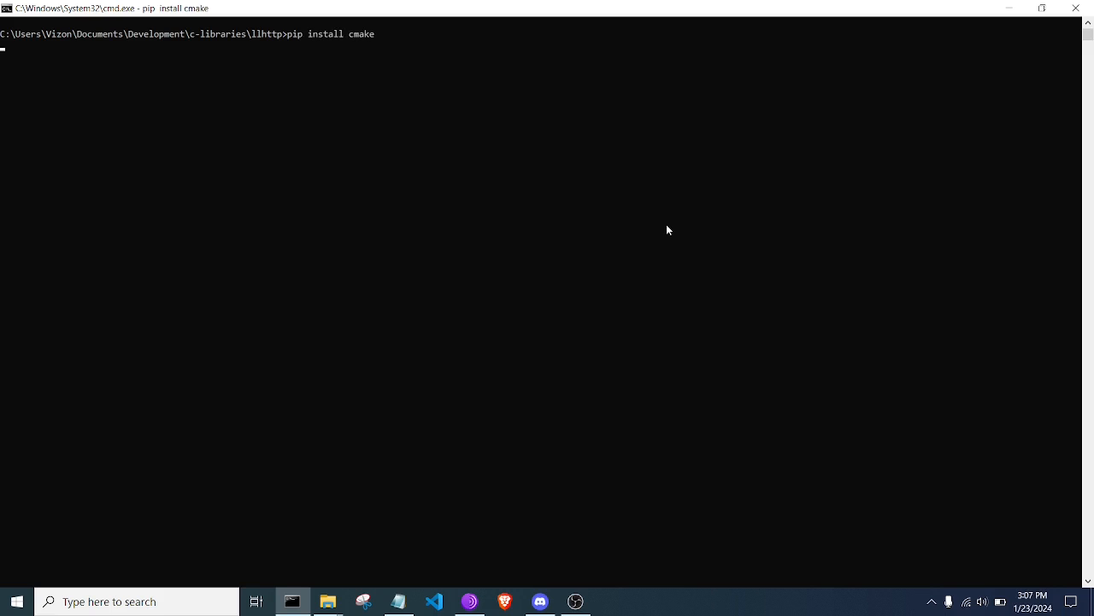
mouse_move(468, 115)
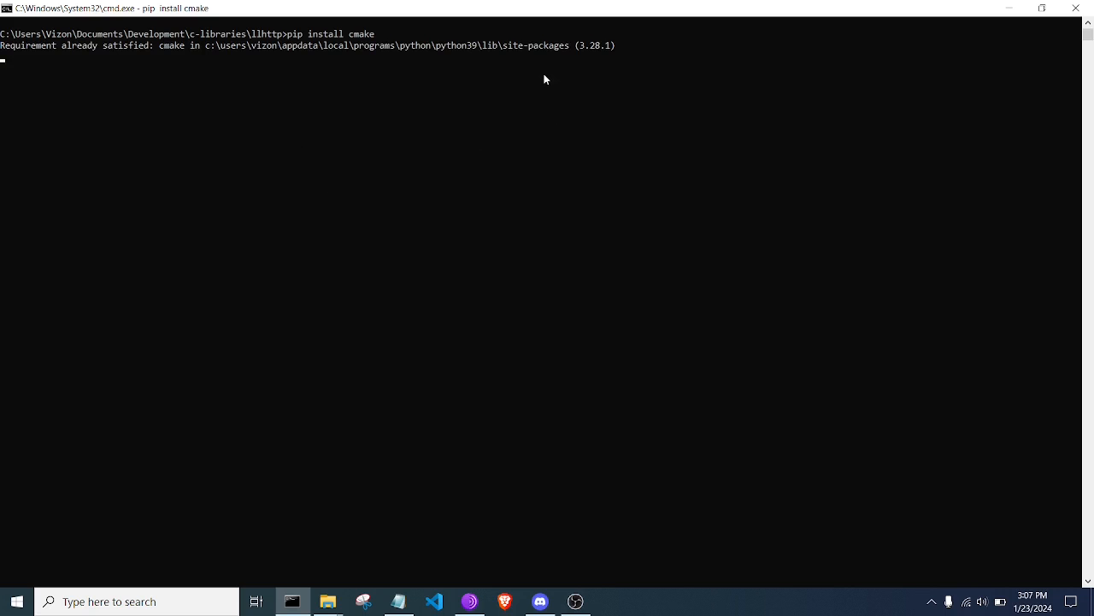
mouse_move(489, 78)
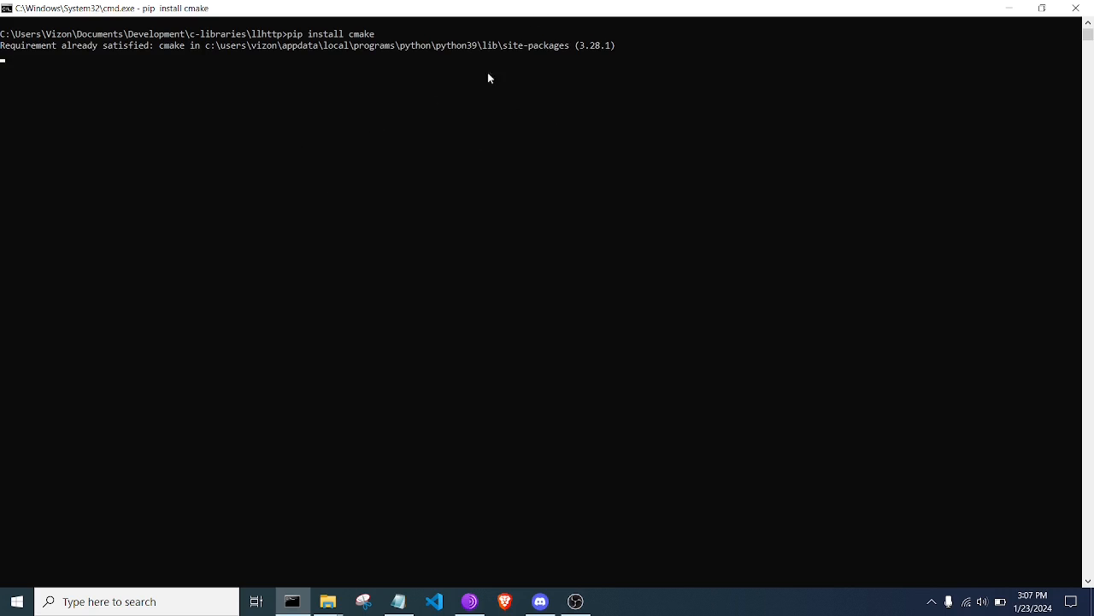
mouse_move(367, 164)
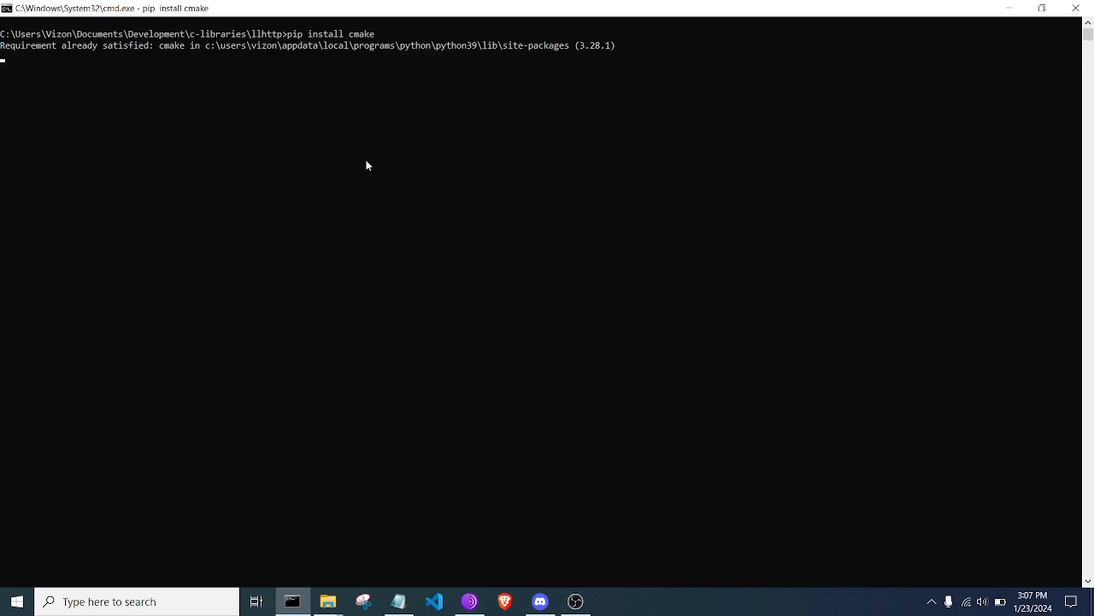
text(aries\llhttp>a)
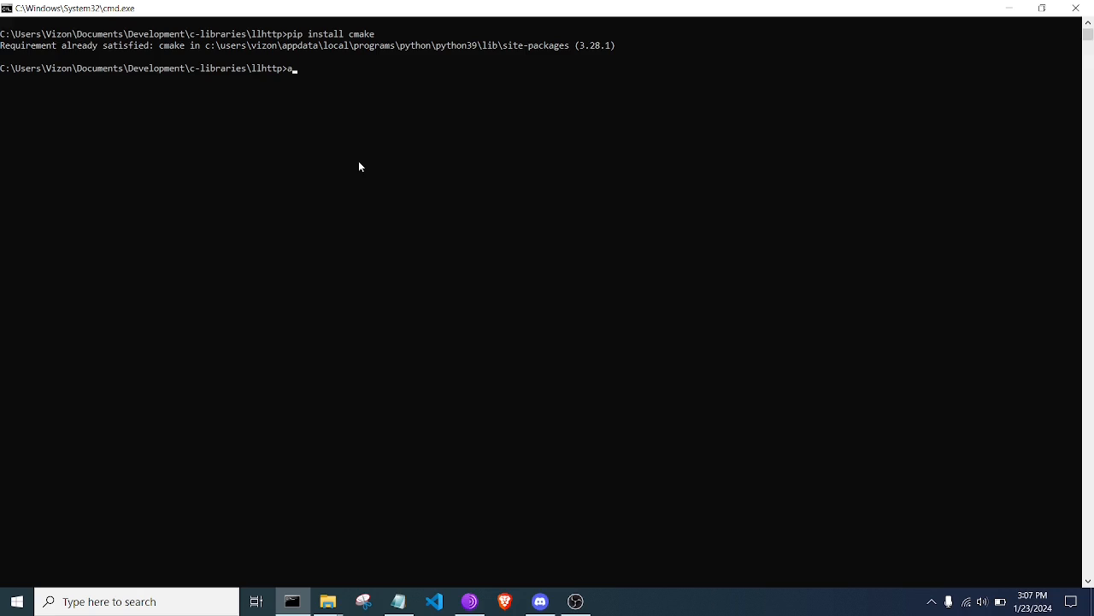
key(backspace)
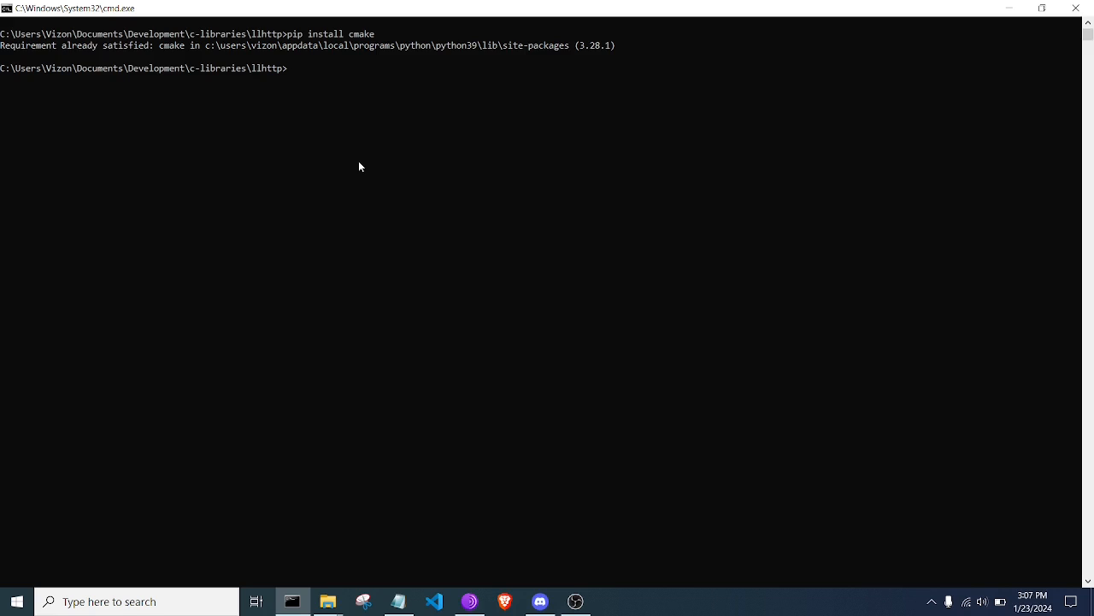
- Run cmake --help and scroll through its options and generator list
text(cmake)
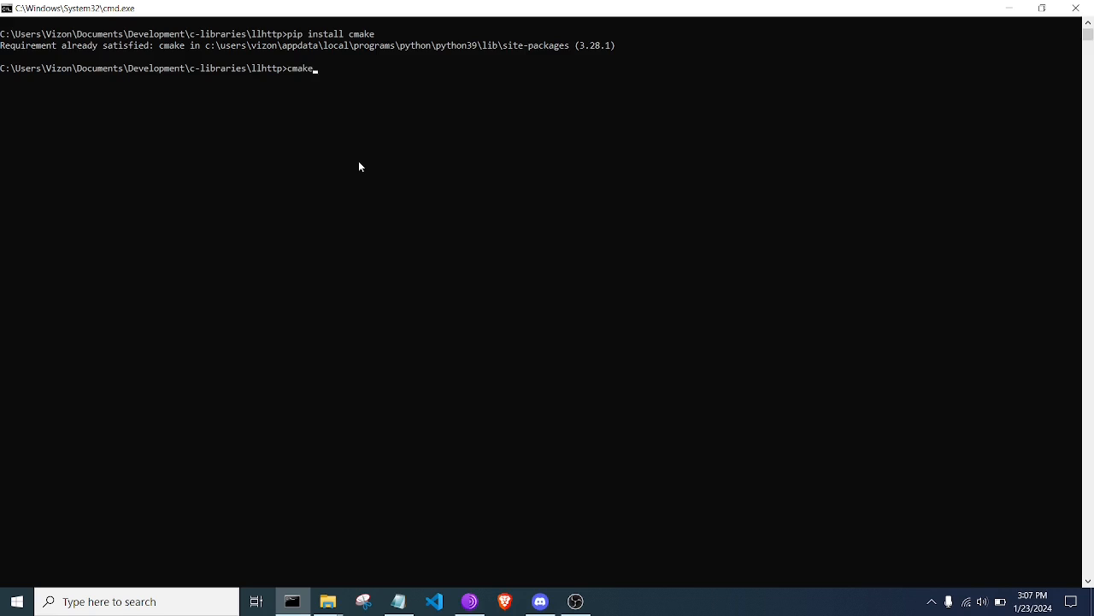
text(--help)
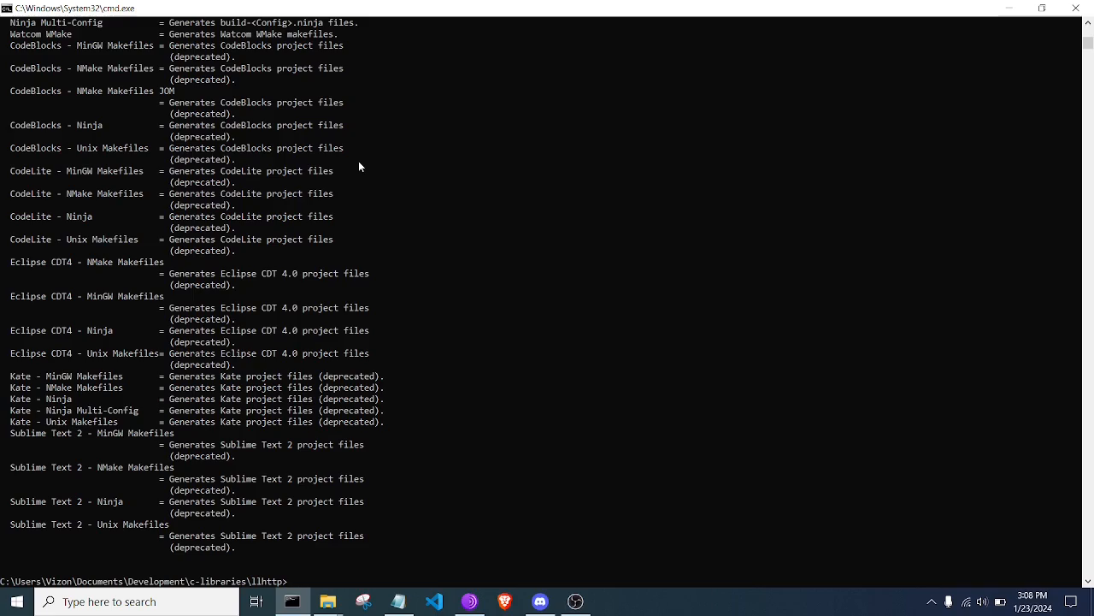
scroll(up, 3)
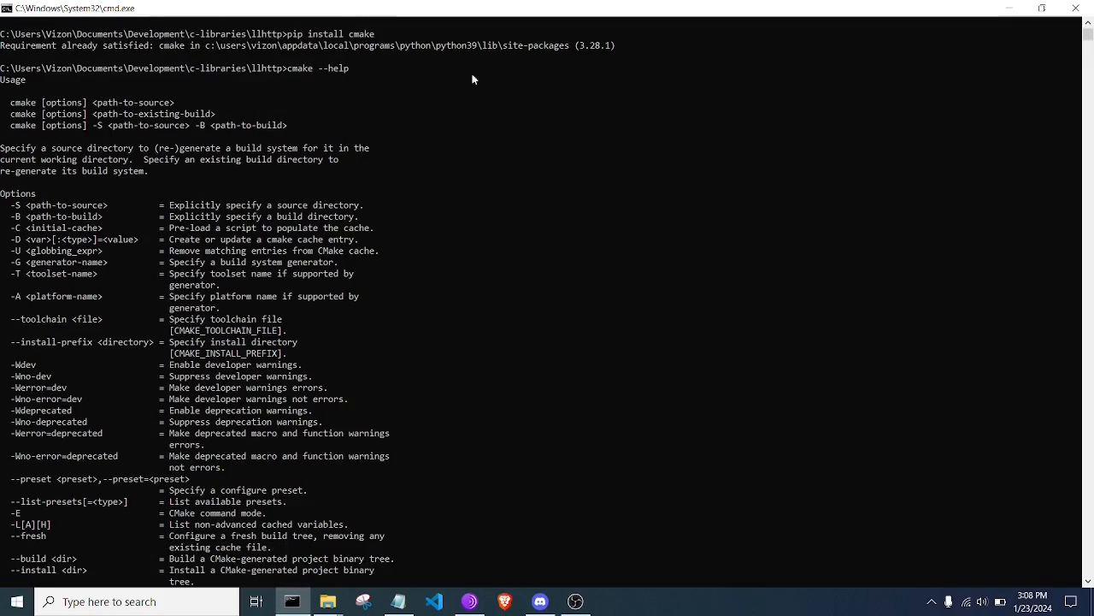
scroll(down, 3)
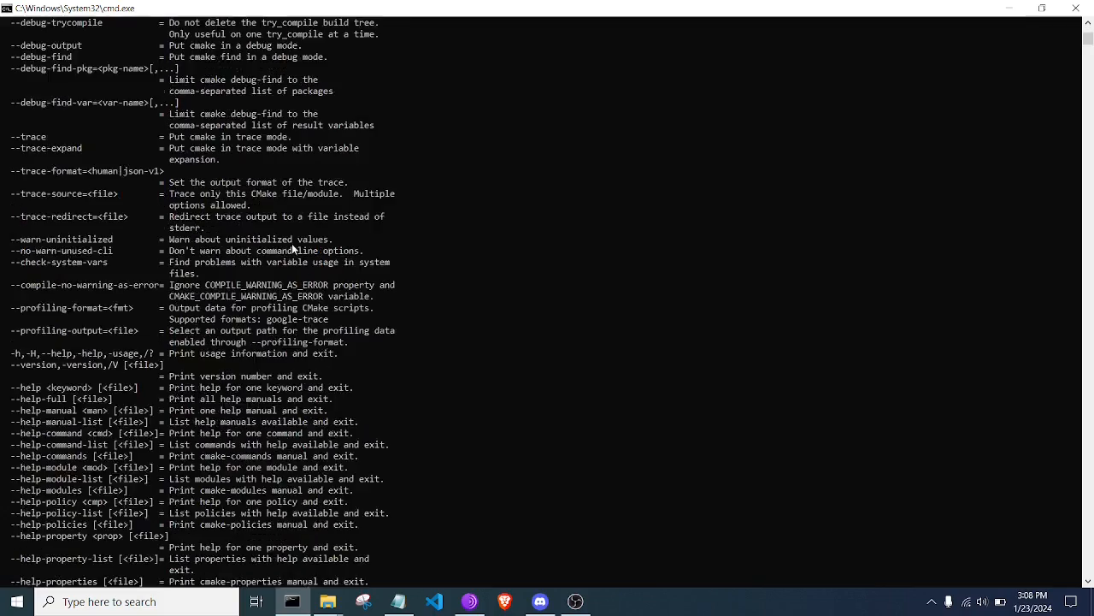
scroll(down, 3)
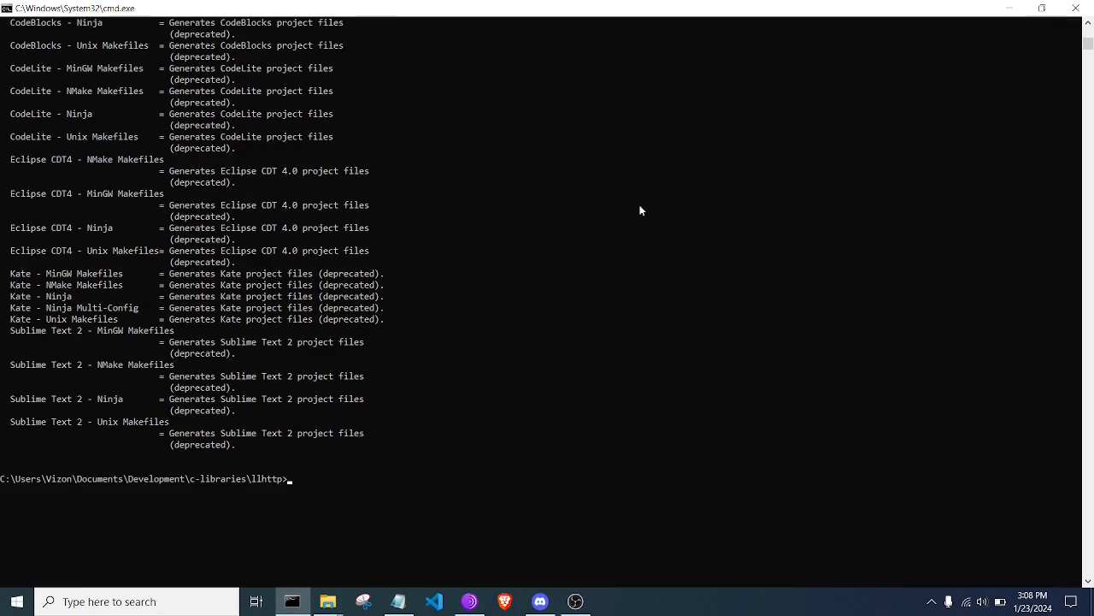
- Run tor --help, then clear the console with cls
text(t)
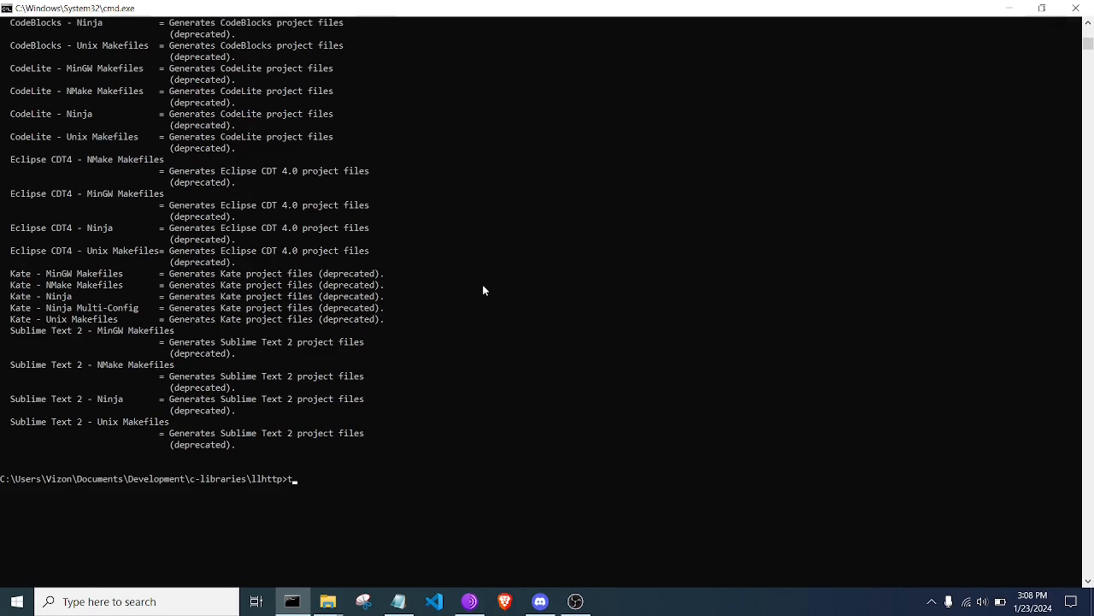
text(or --help)
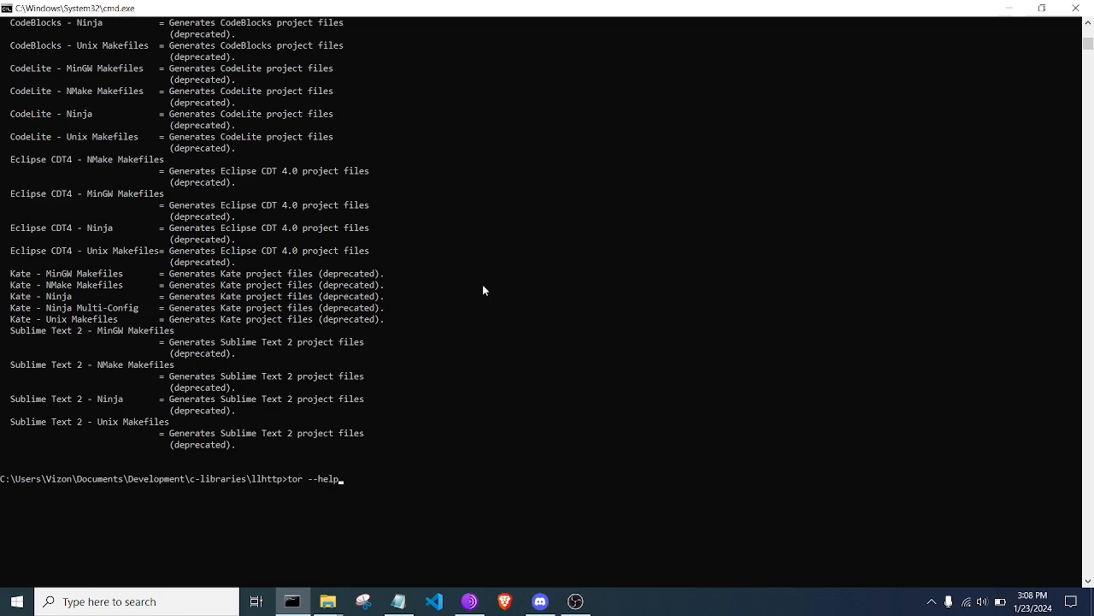
key(enter)
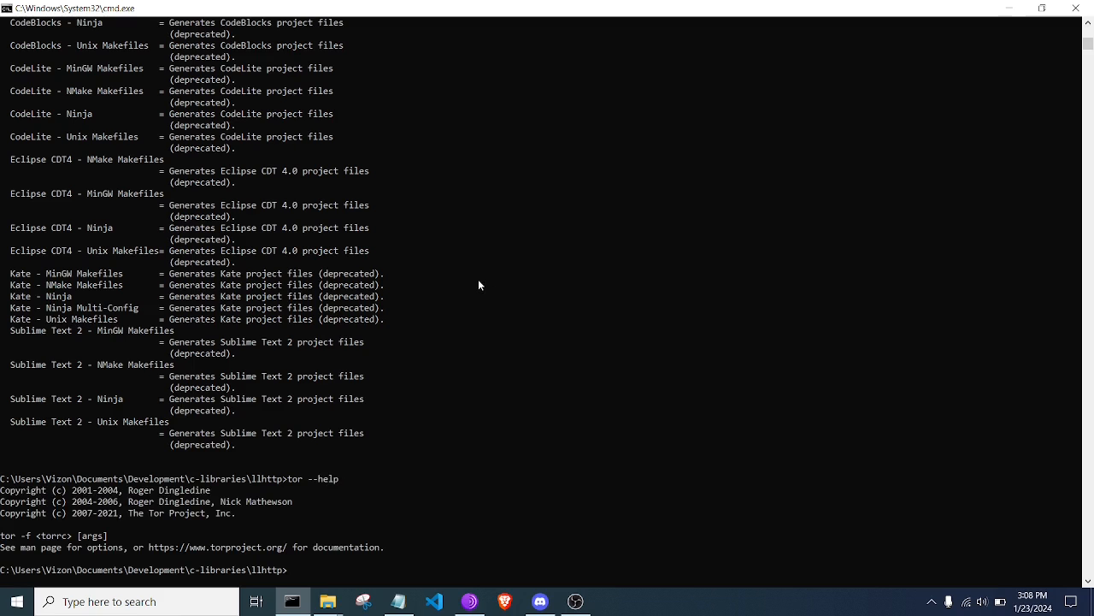
text(cls)
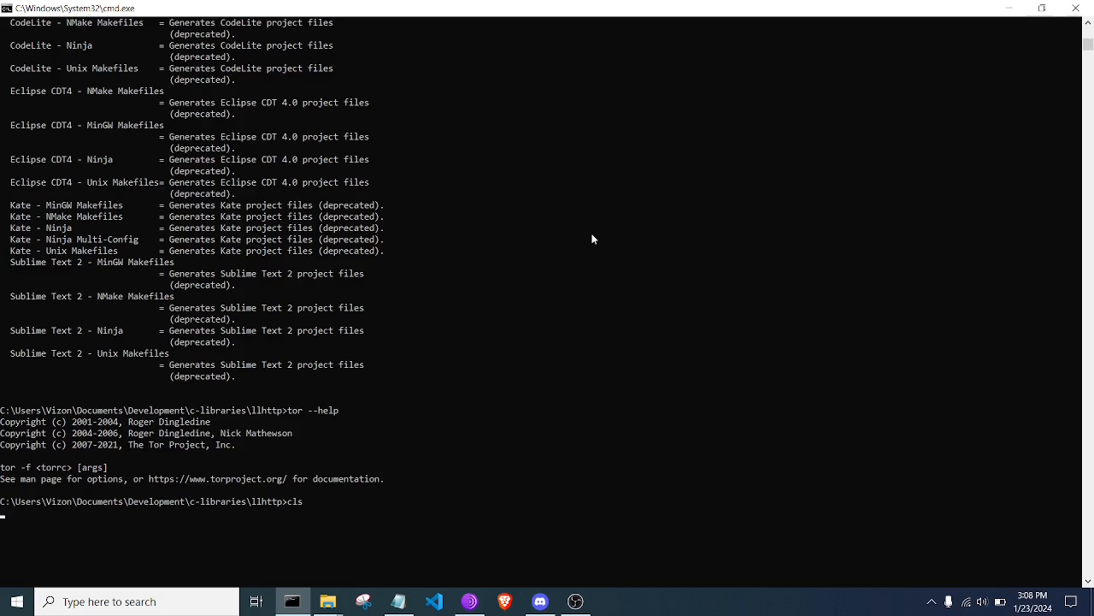
key(Enter)
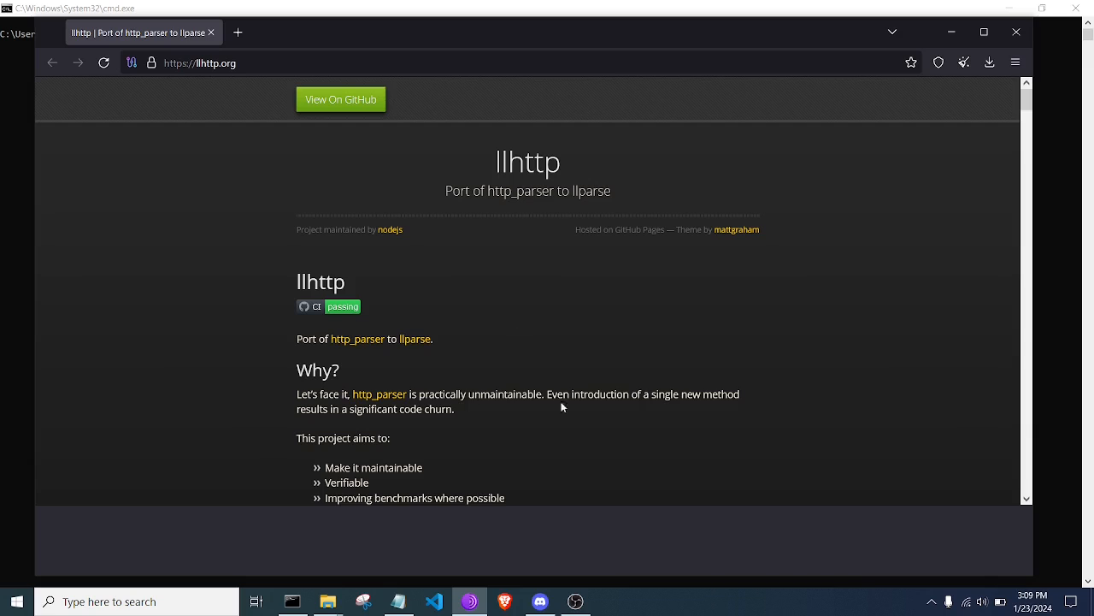
right_click(528, 441)
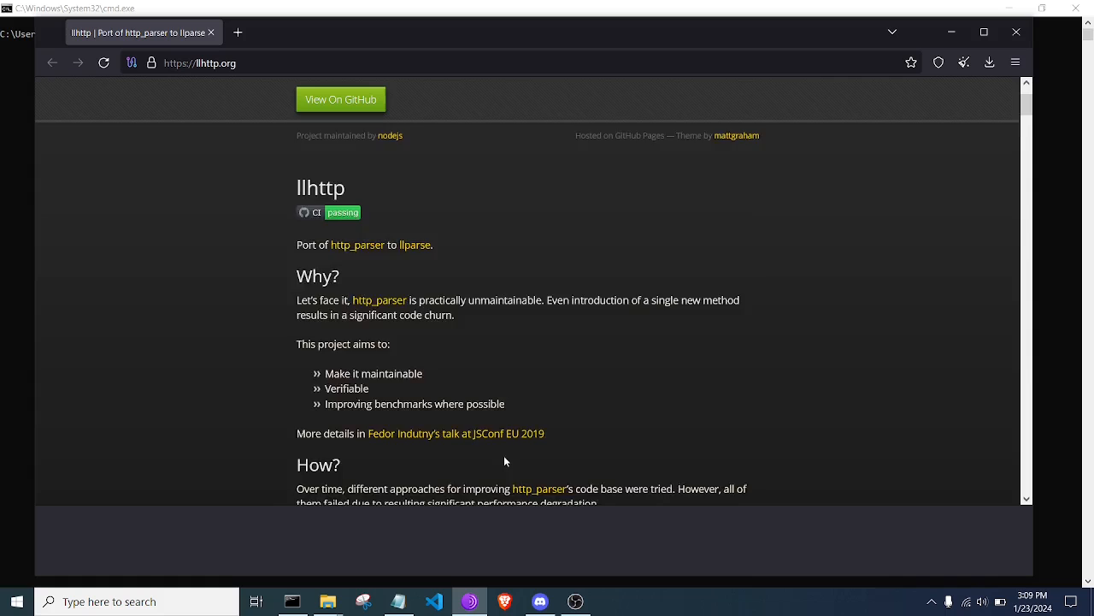
scroll(down, 3)
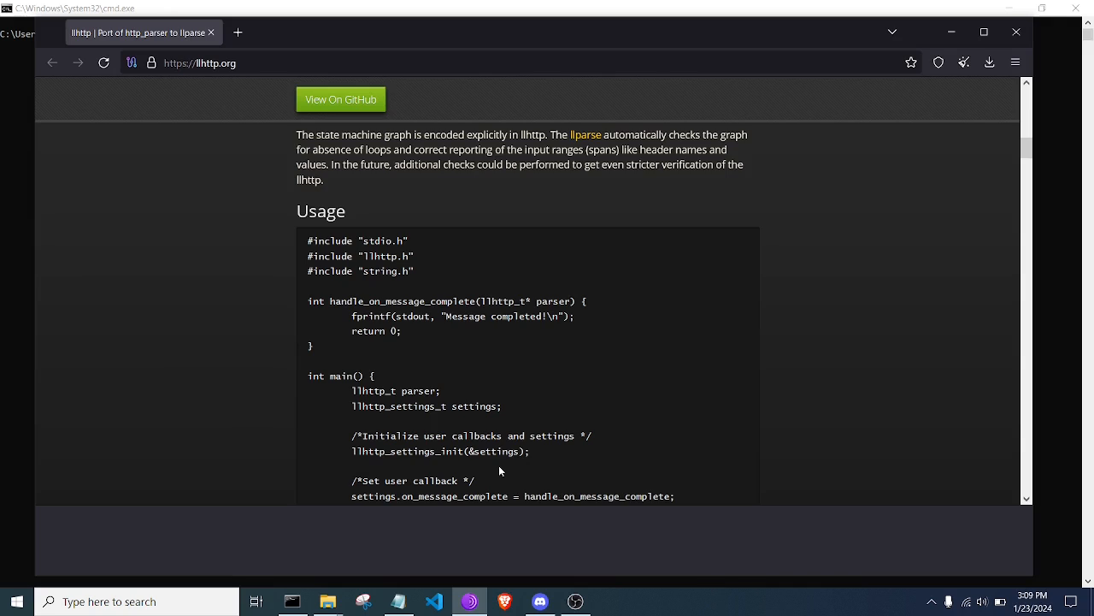
mouse_move(499, 465)
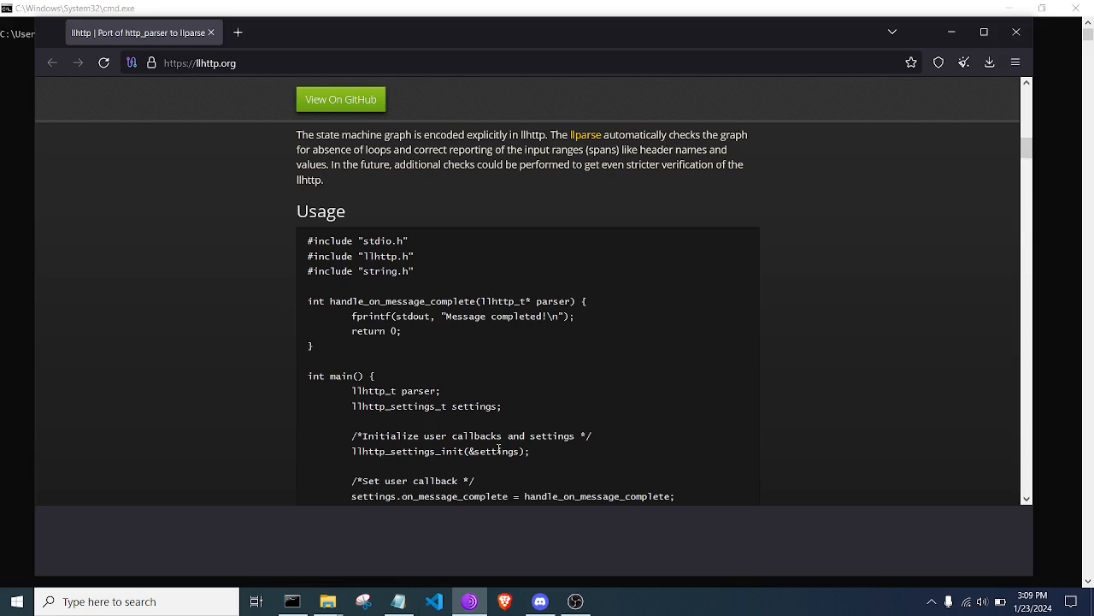
mouse_move(518, 411)
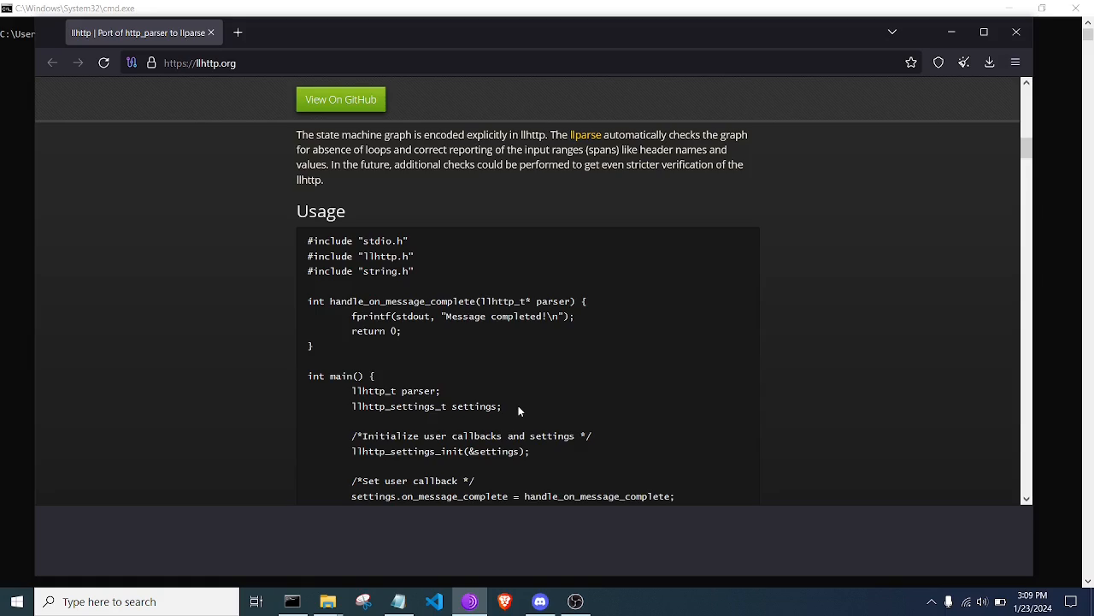
scroll(down, 3)
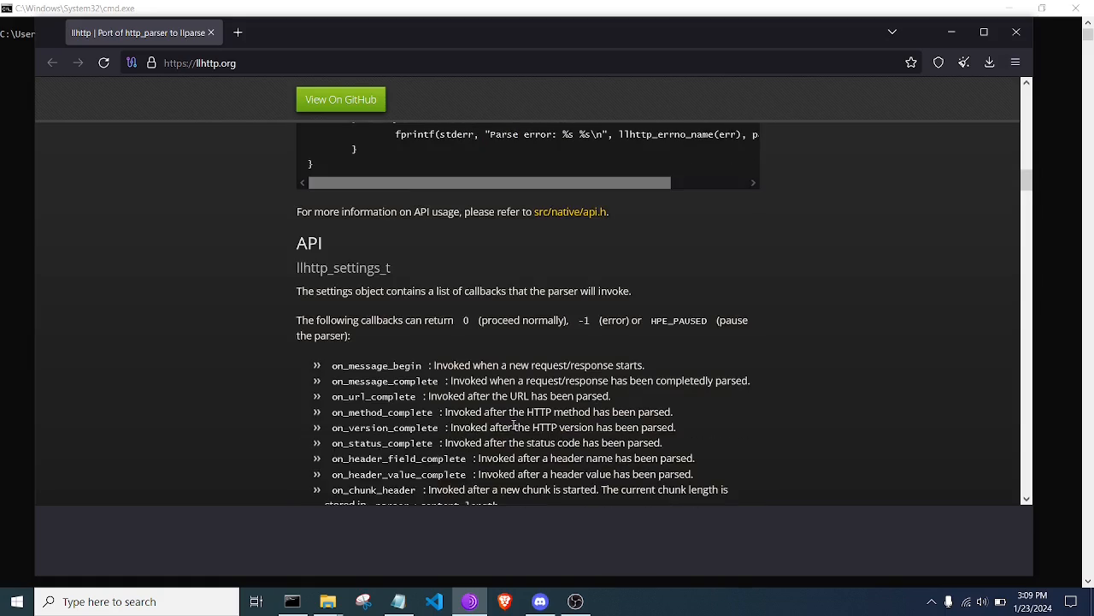
scroll(down, 3)
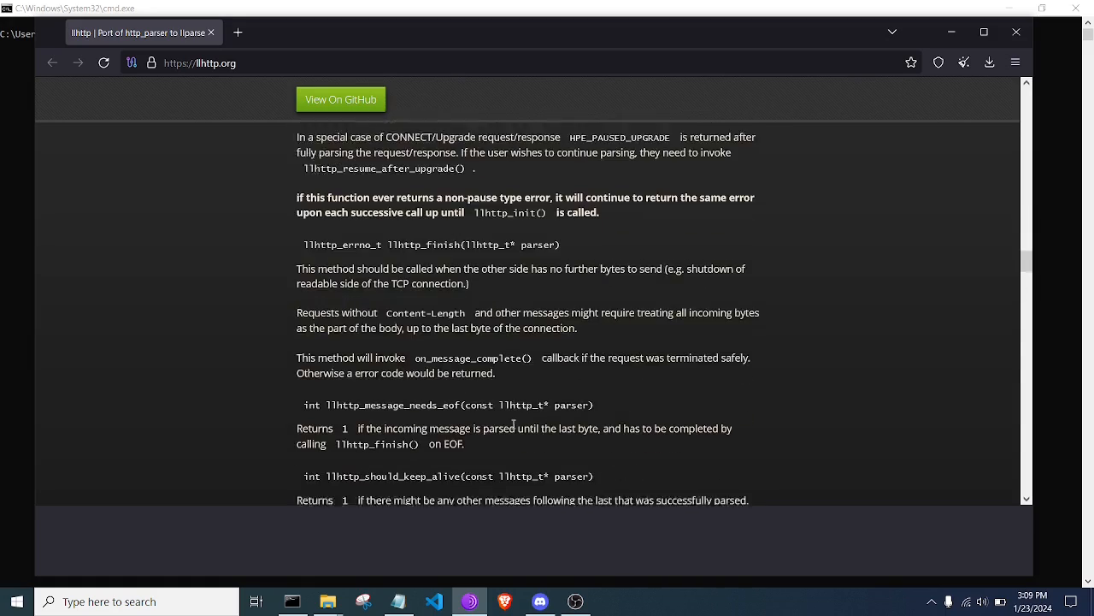
scroll(down, 3)
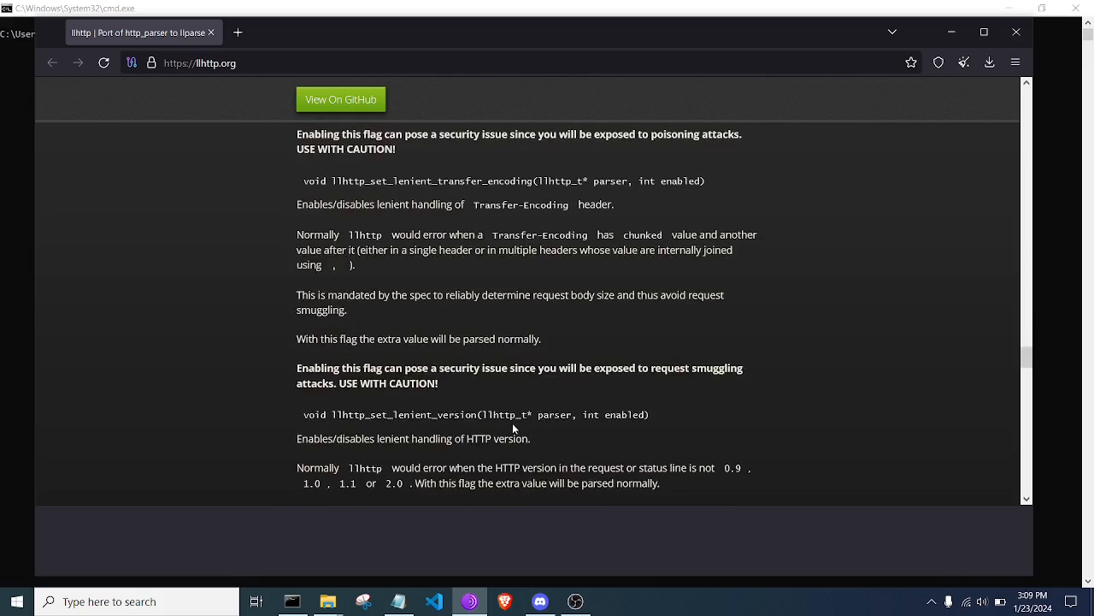
scroll(down, 3)
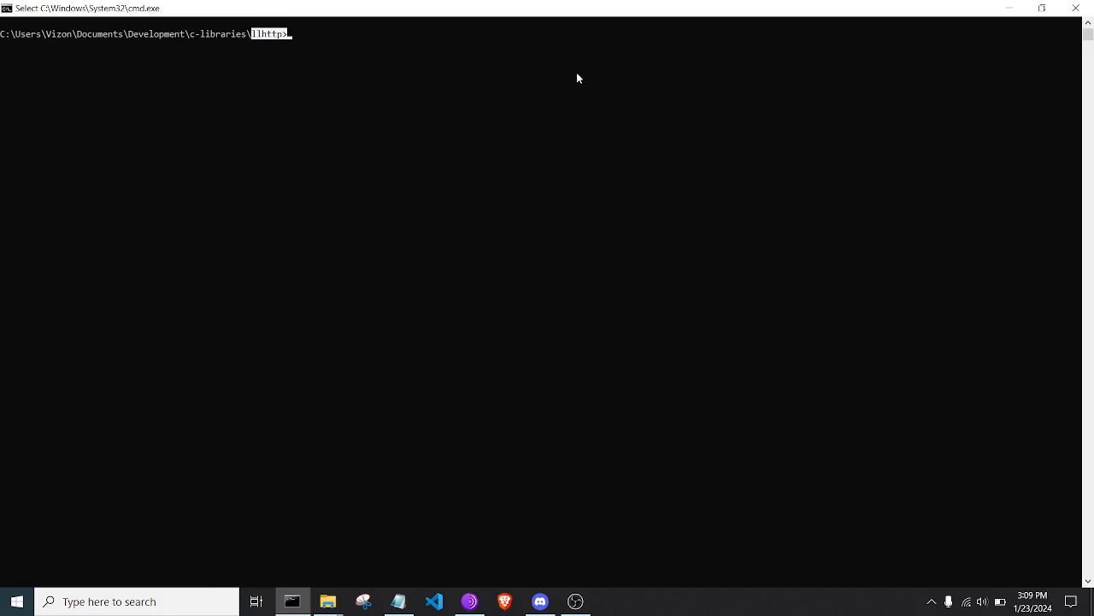
mouse_move(585, 79)
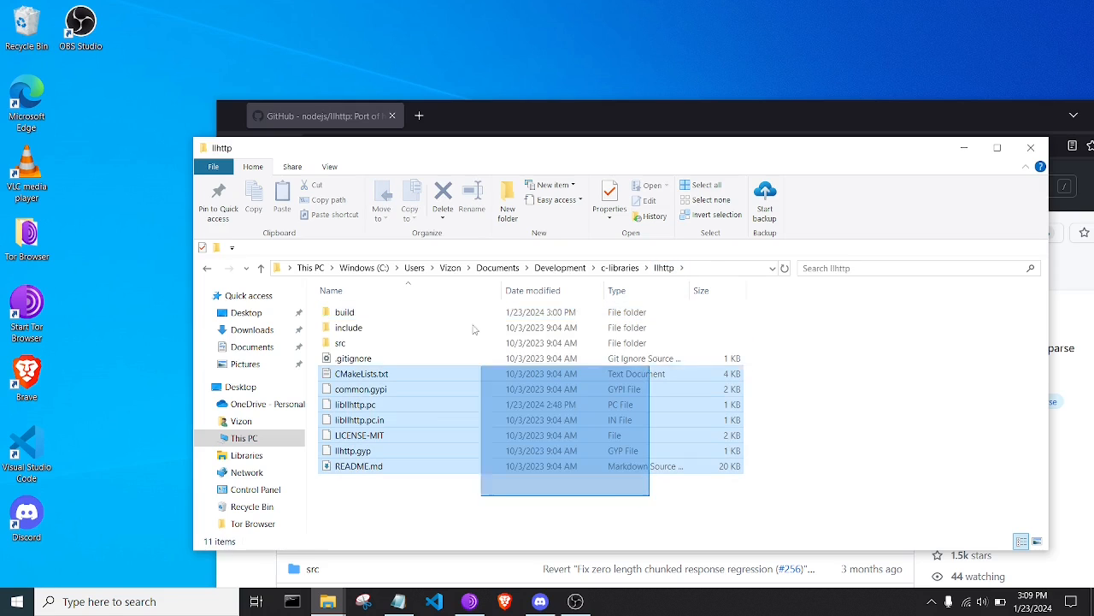
- Select all items in the llhttp folder and delete them
click(699, 185)
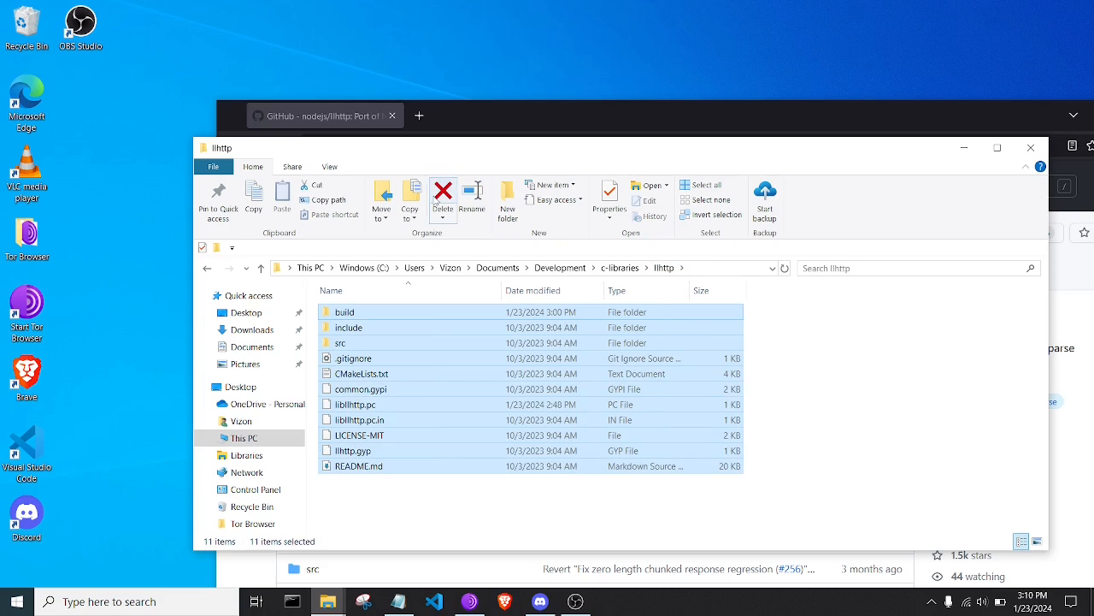
click(443, 202)
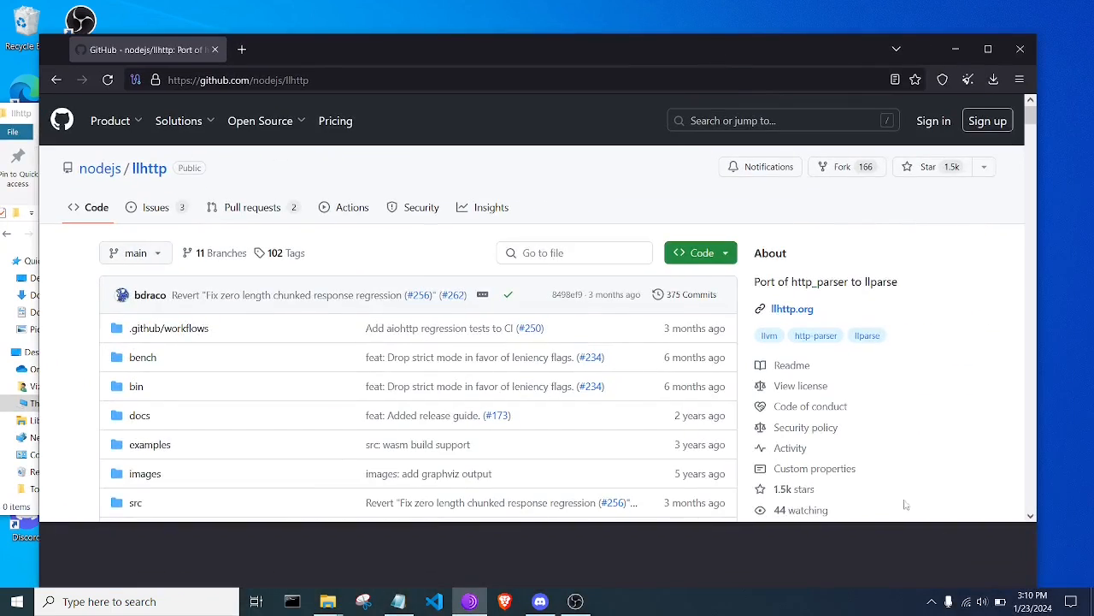
- From the llhttp GitHub releases, download the v9.1.3 Source code (zip) and confirm saving it
scroll(down, 3)
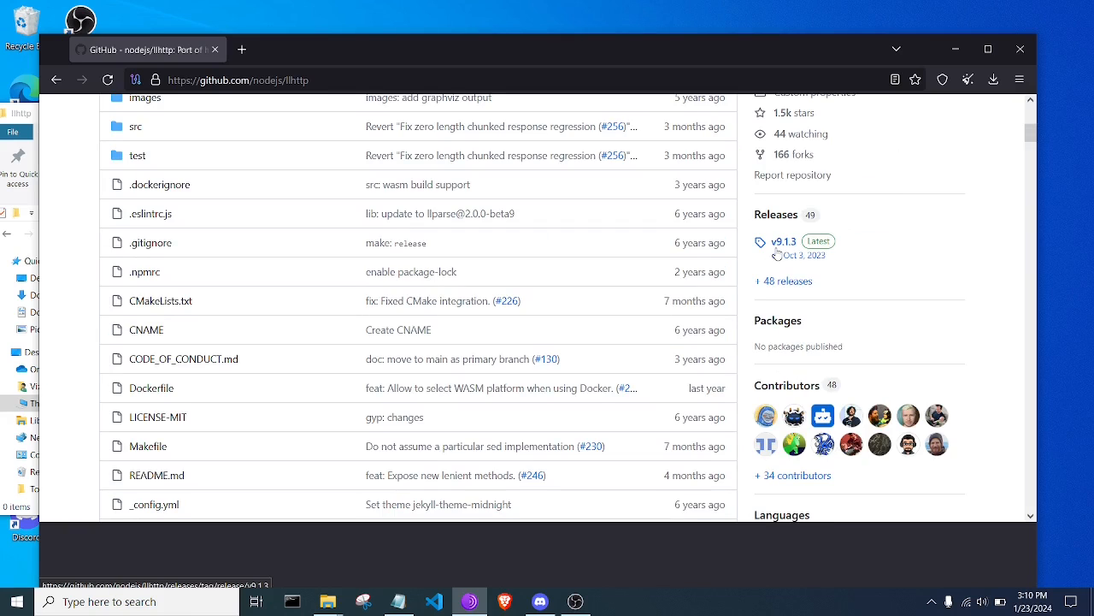
click(784, 241)
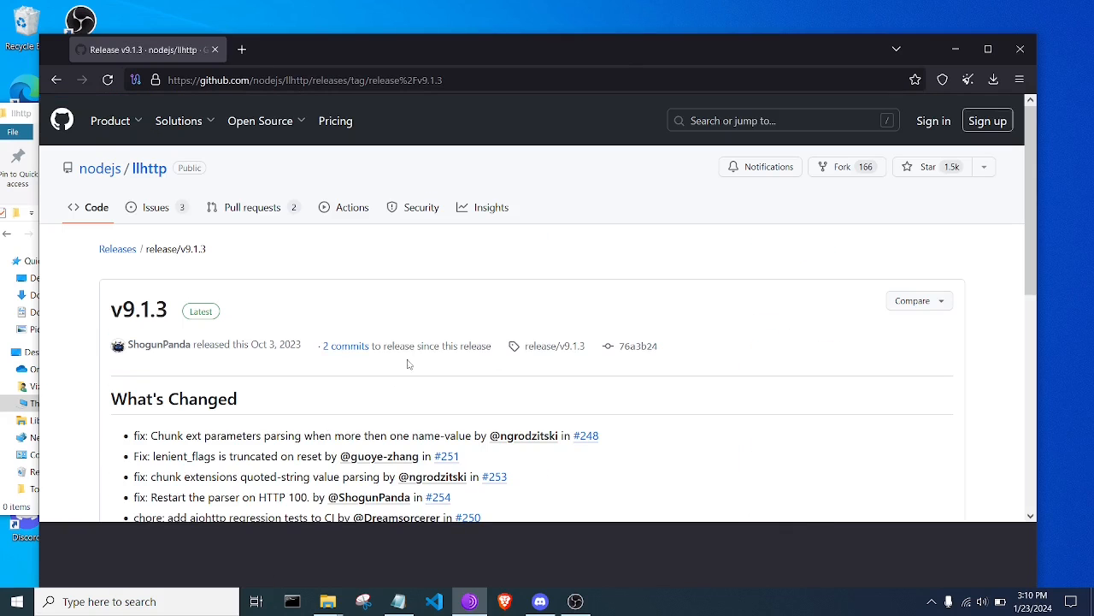
scroll(down, 3)
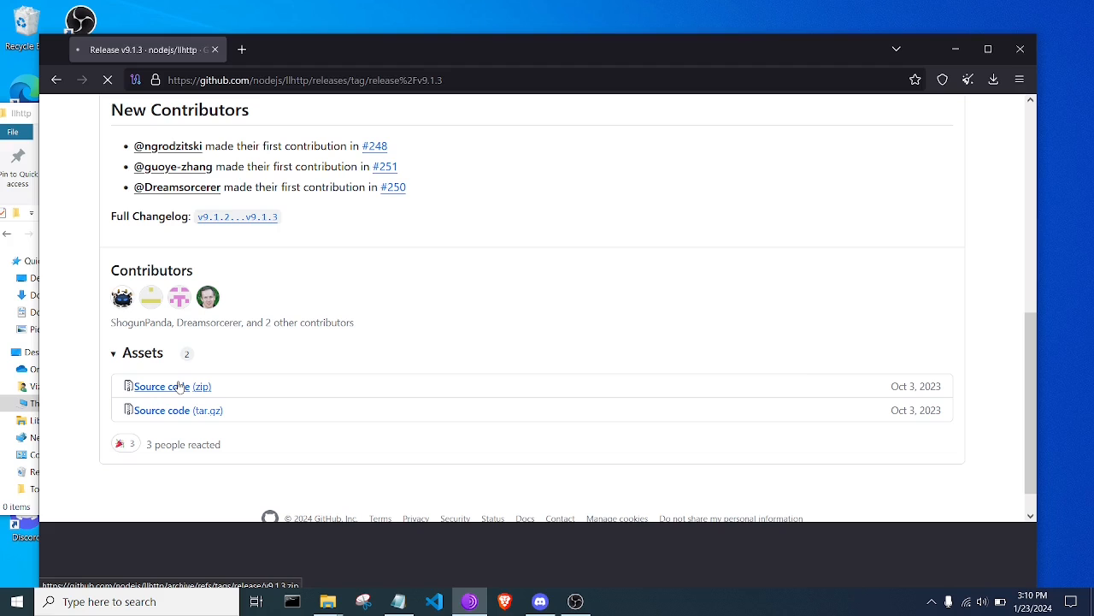
click(161, 386)
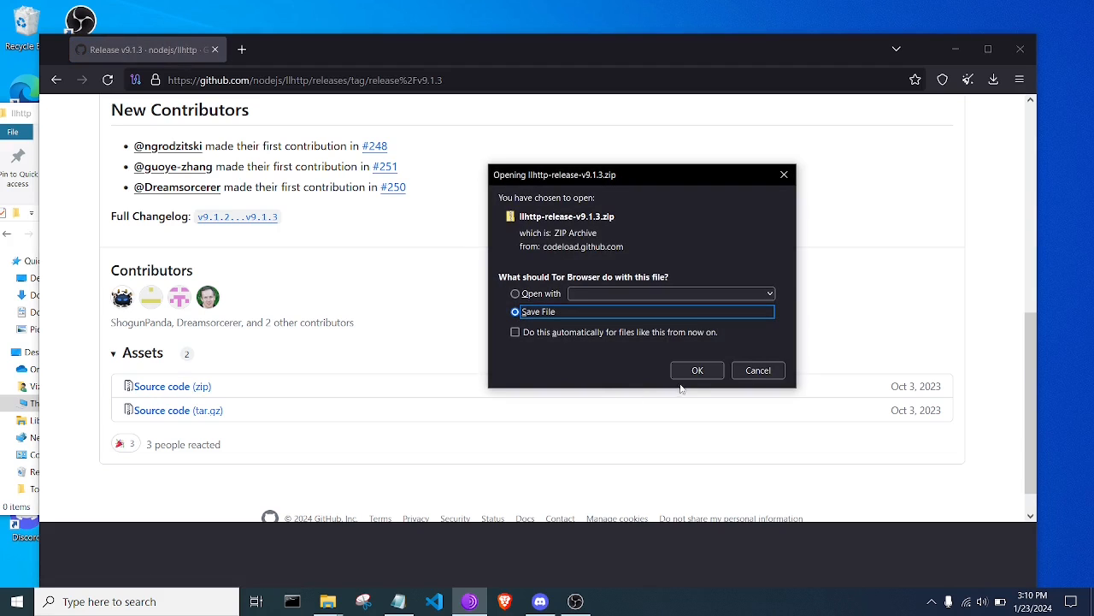
click(696, 370)
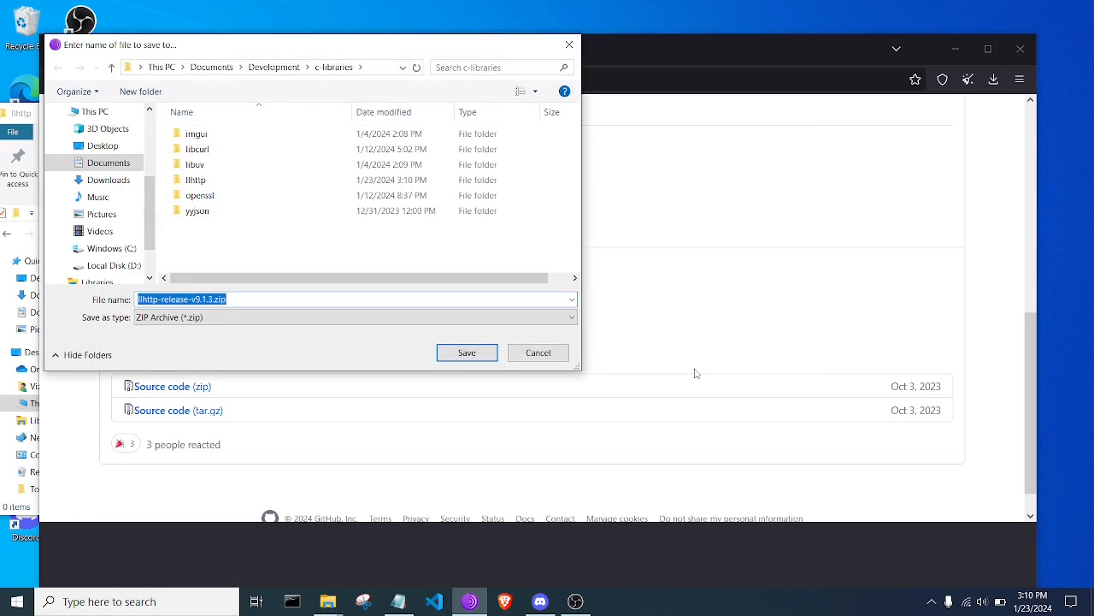
- Save the zip into llhttp, extract it and move the release files out of llhttp-release-v9.1.3
double_click(195, 180)
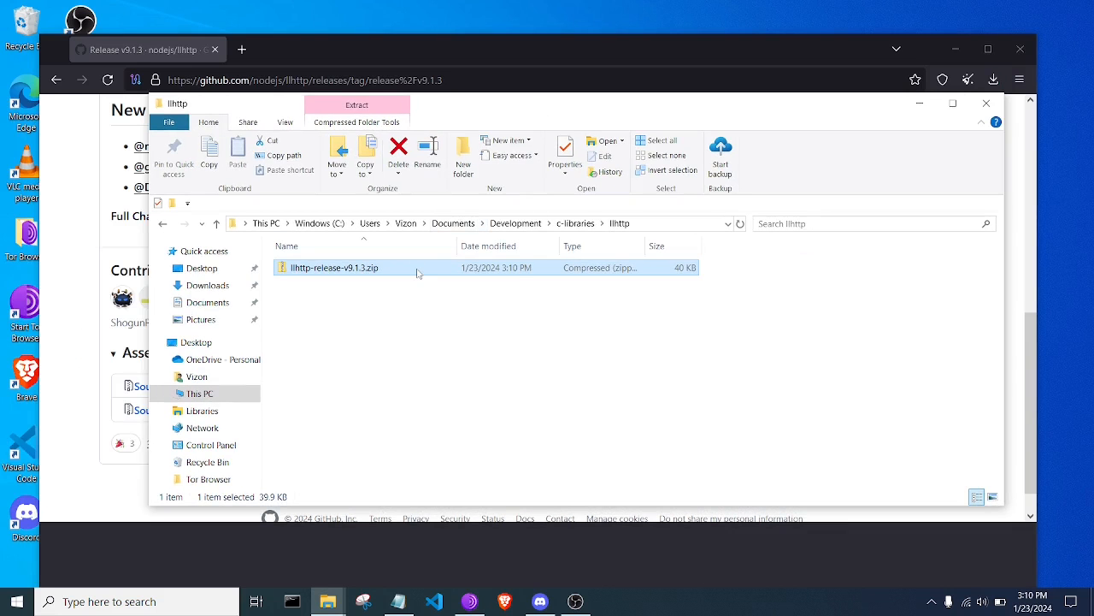
right_click(334, 266)
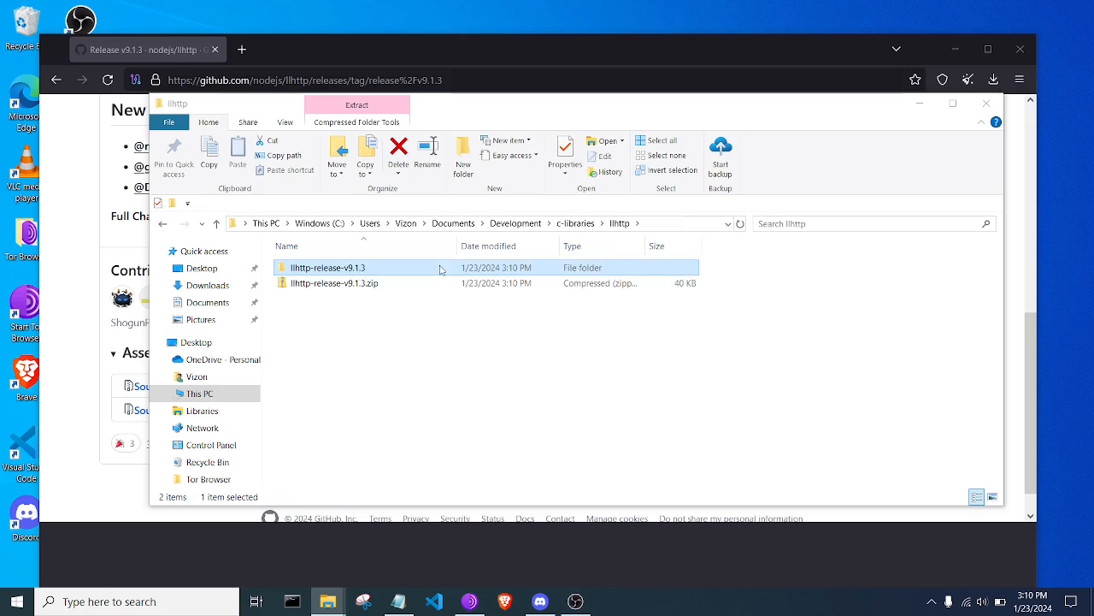
double_click(328, 267)
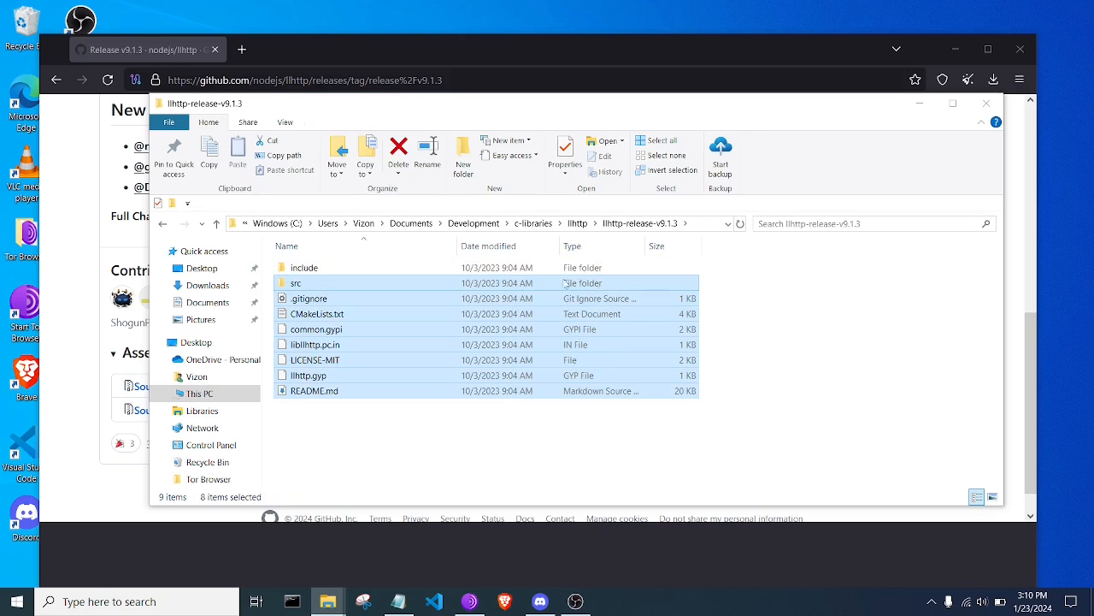
click(399, 151)
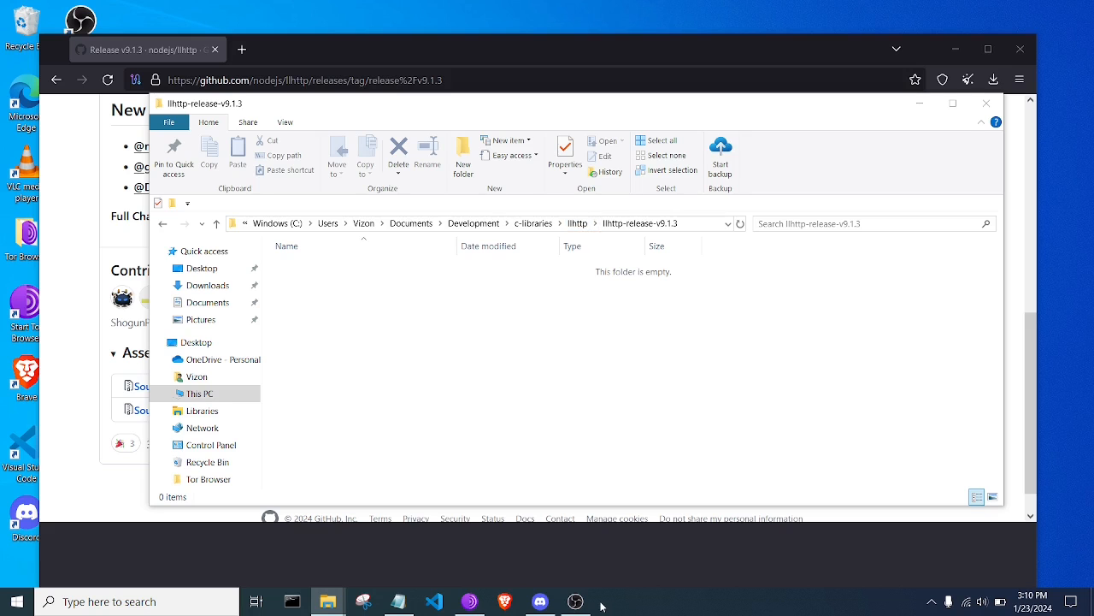
click(574, 602)
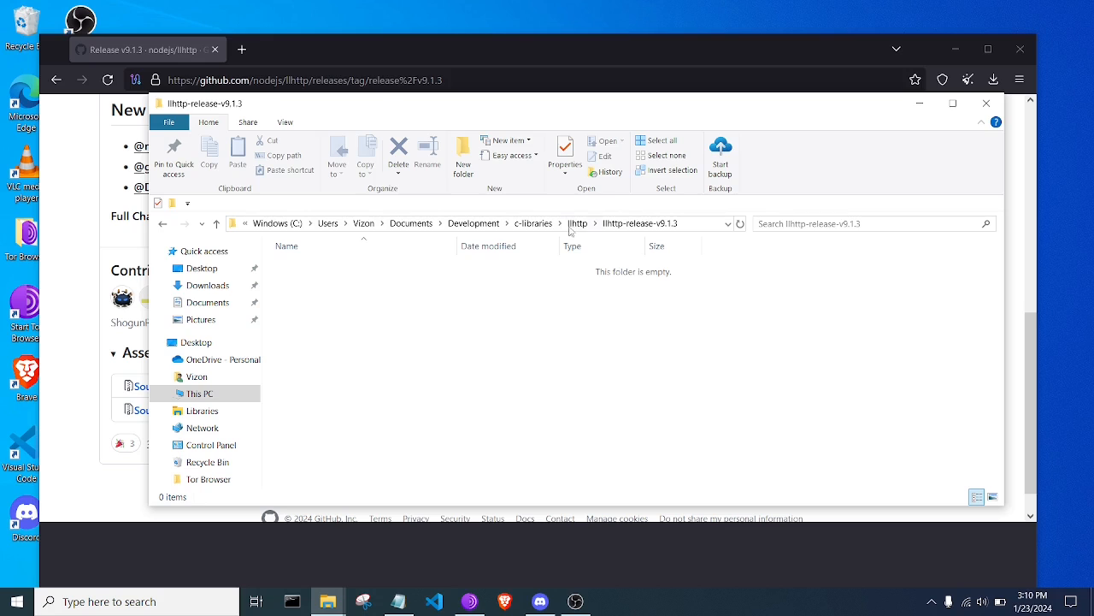
click(578, 222)
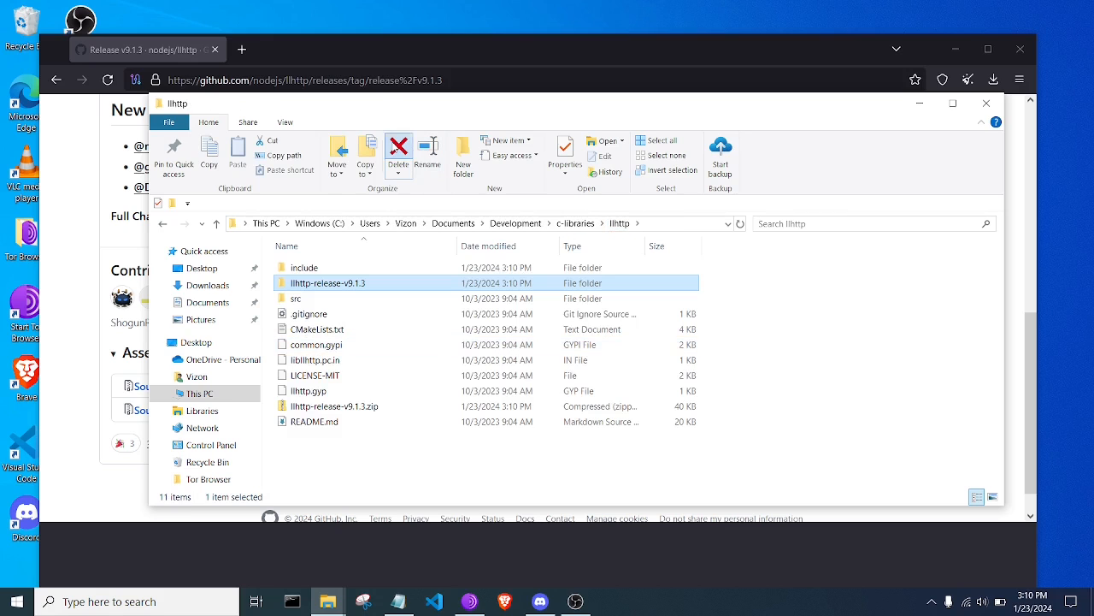
- Delete the empty llhttp-release-v9.1.3 folder and the downloaded zip, then select the address bar
click(399, 157)
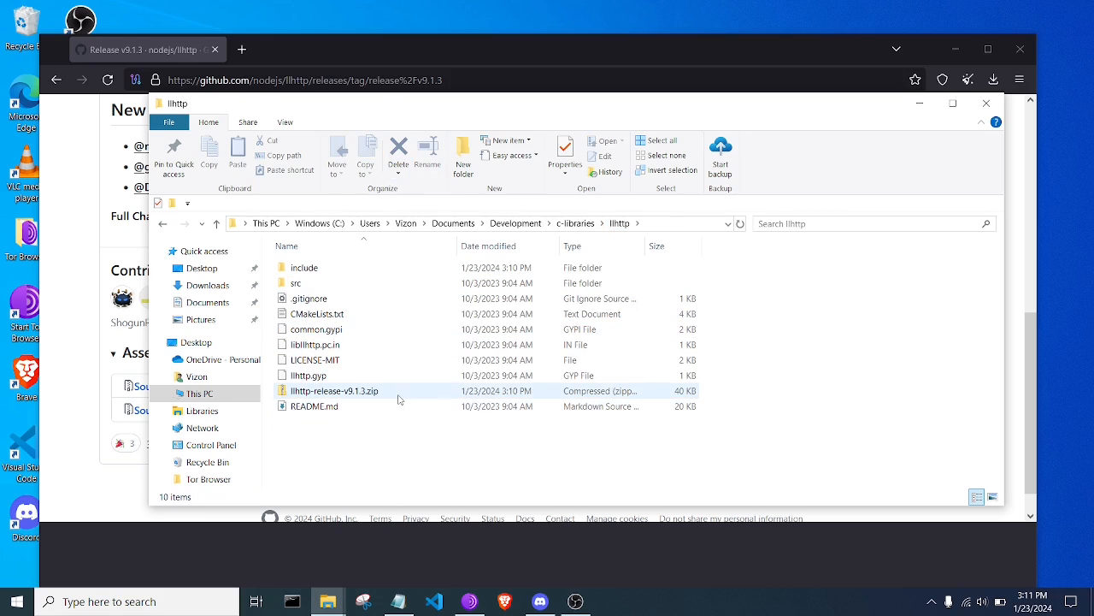
click(335, 390)
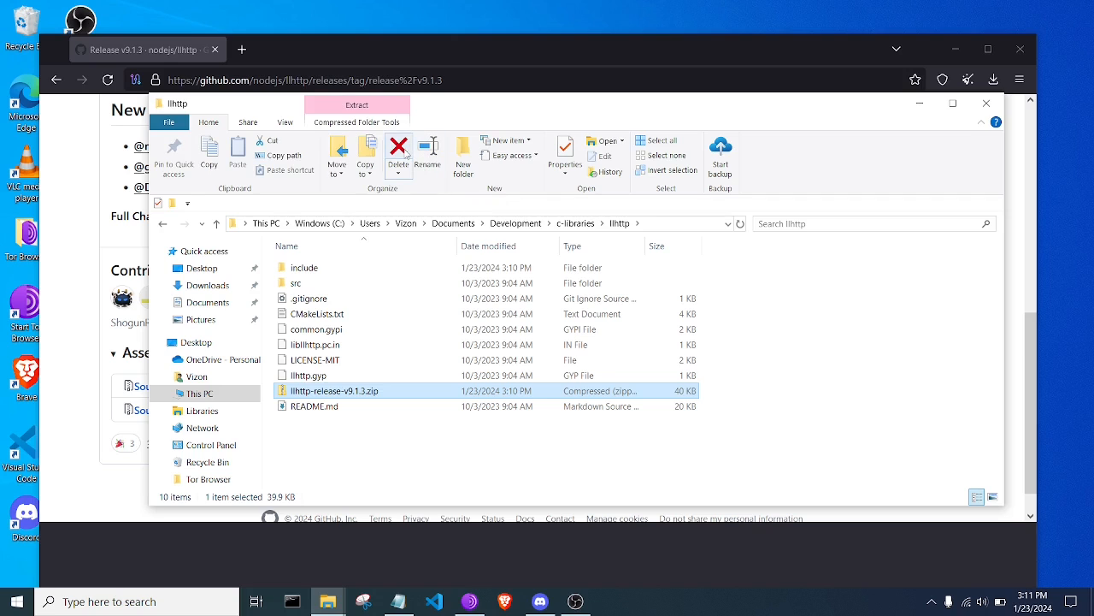
mouse_move(399, 154)
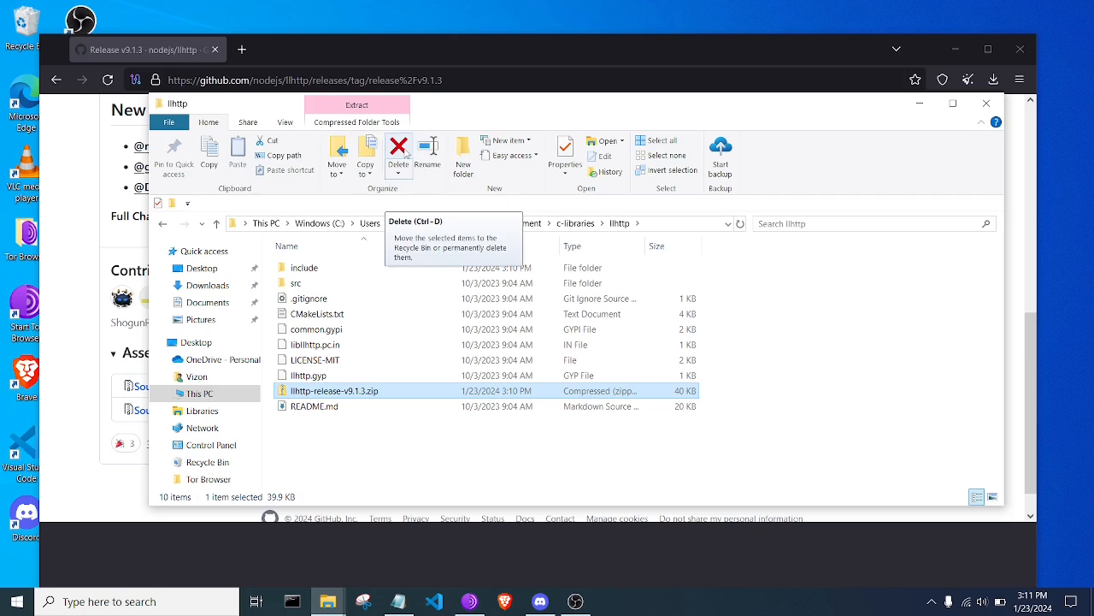
click(399, 154)
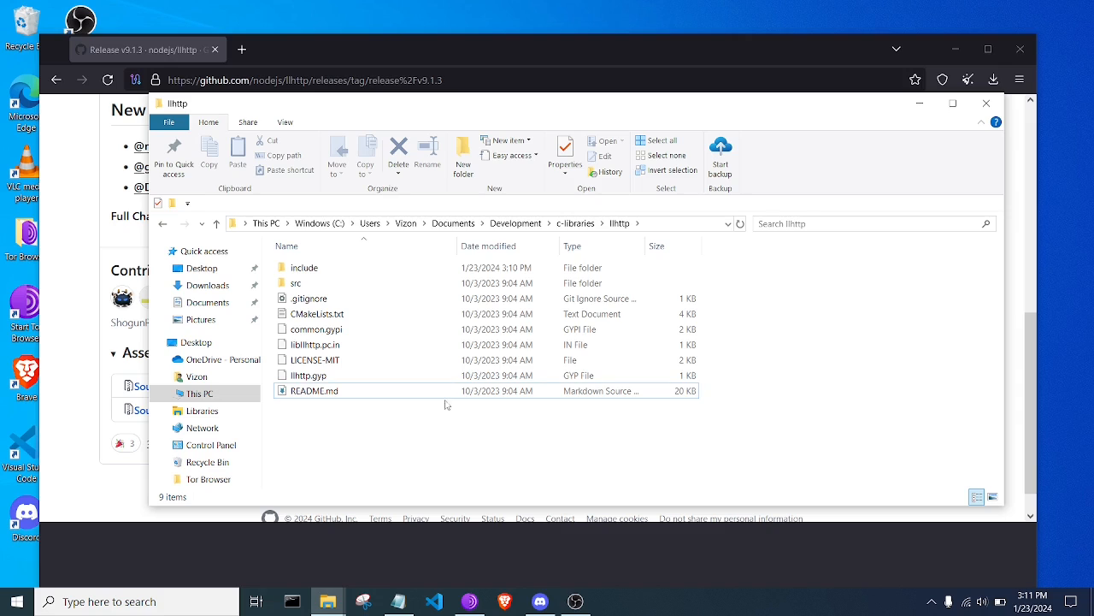
click(315, 390)
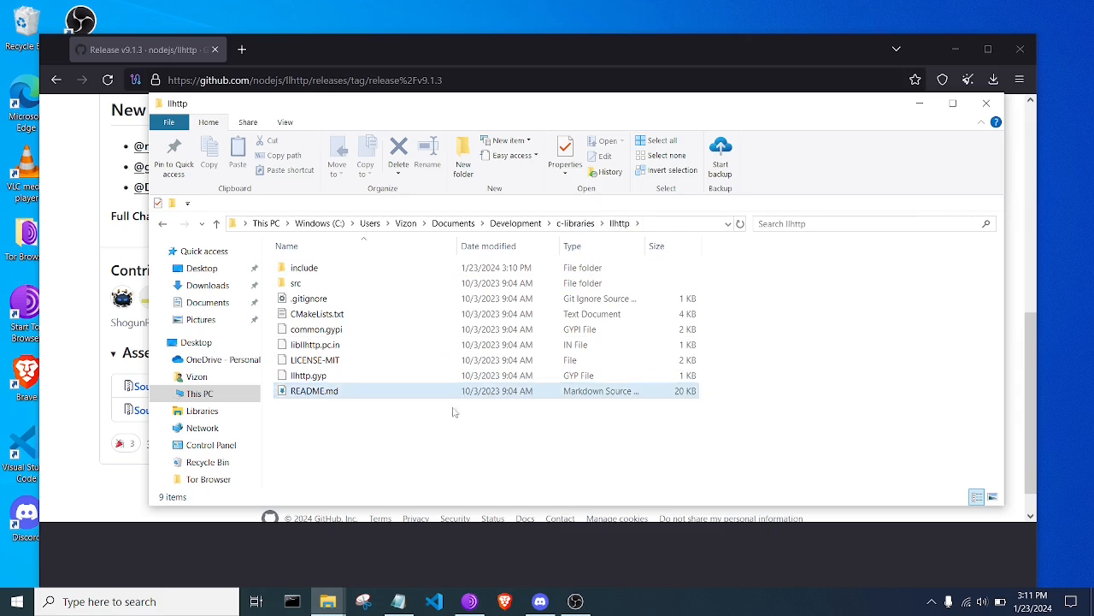
click(305, 266)
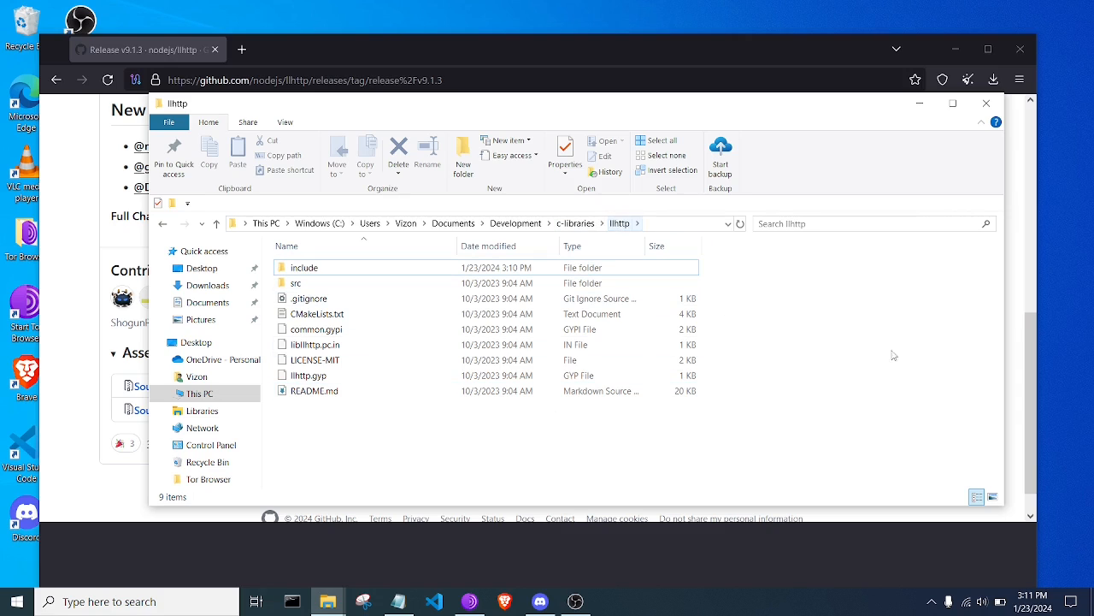
click(667, 222)
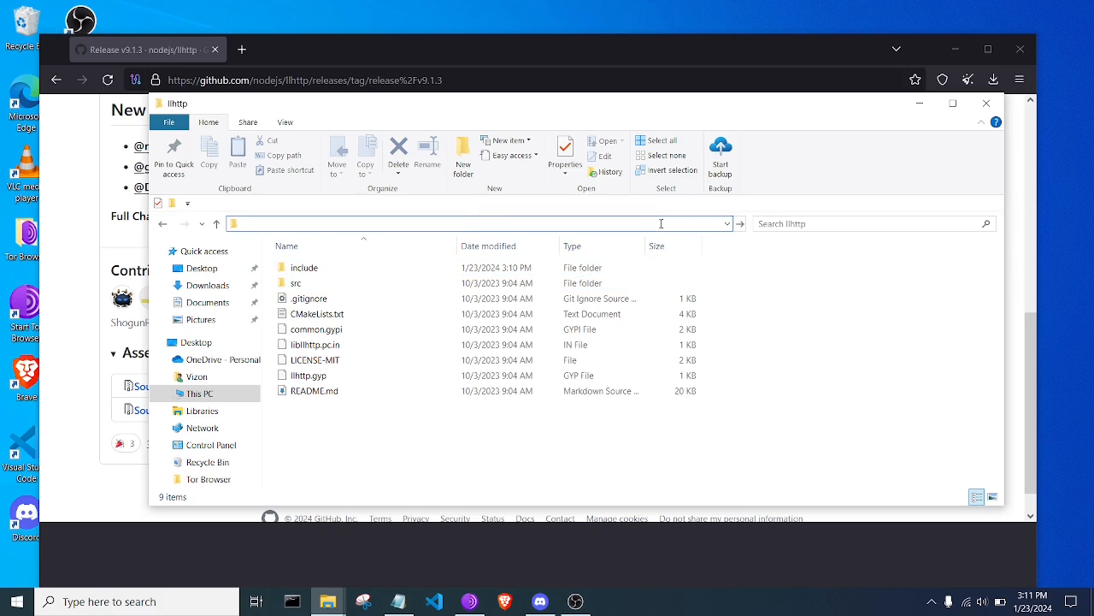
- Launch cmd from the Explorer address bar in llhttp and run mkdir build
text(cmd)
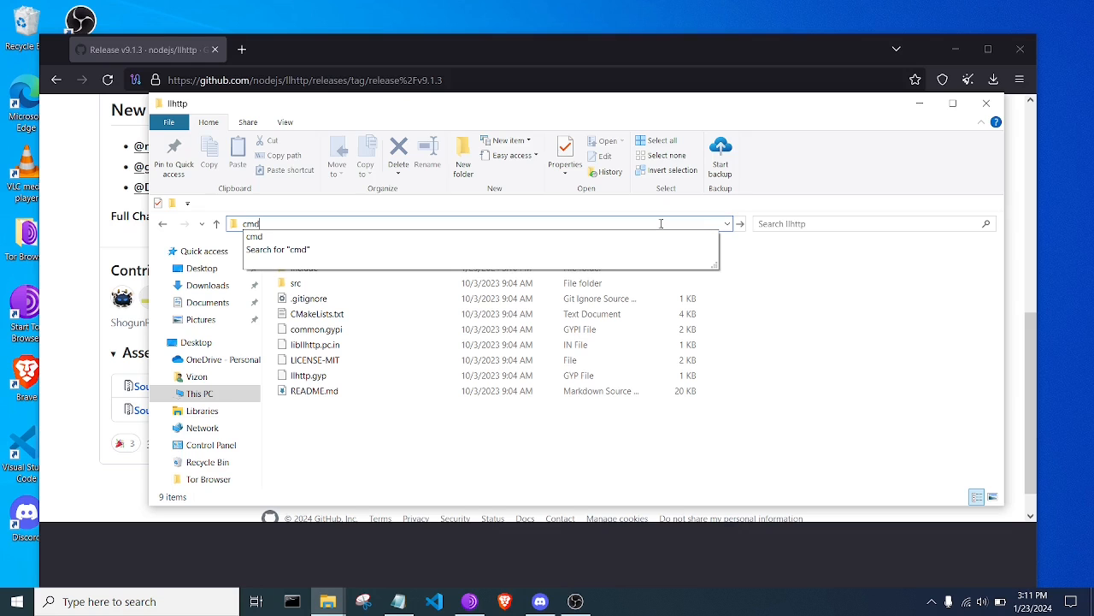
key(enter)
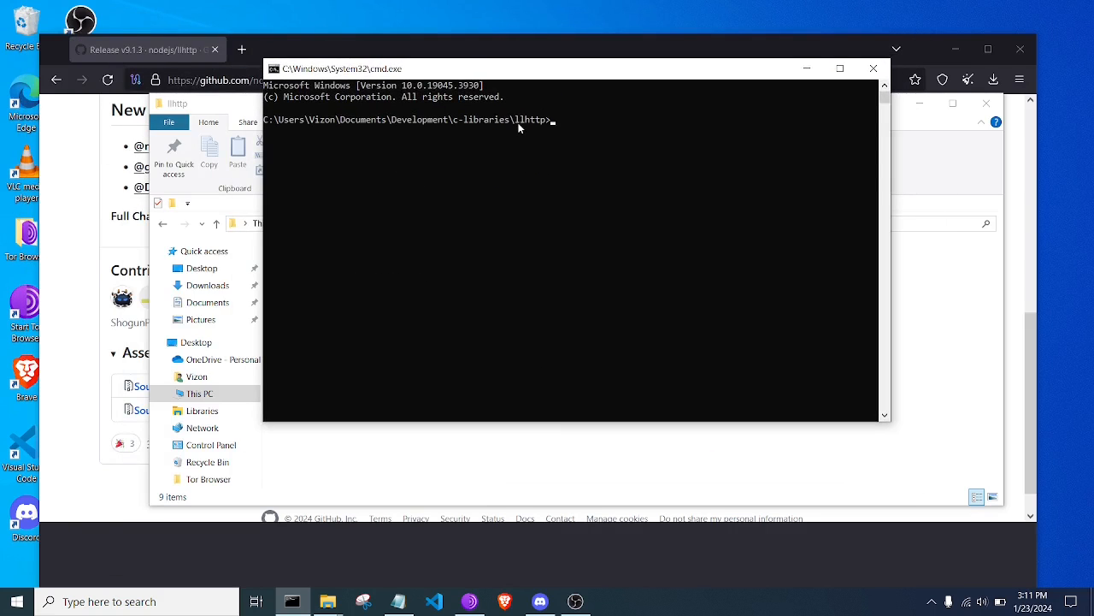
mouse_move(517, 125)
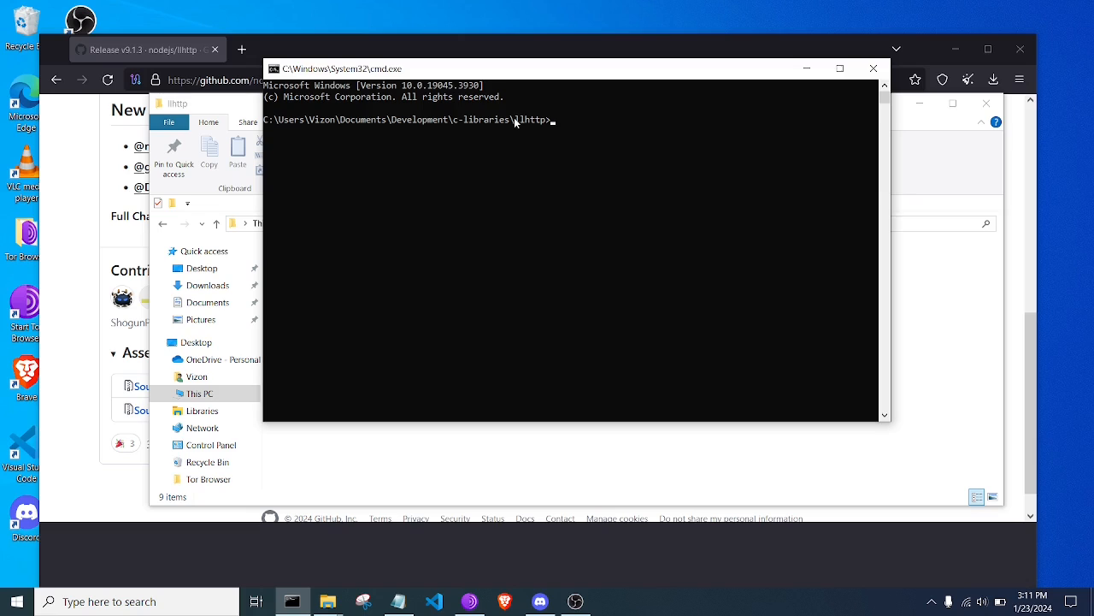
text(cd)
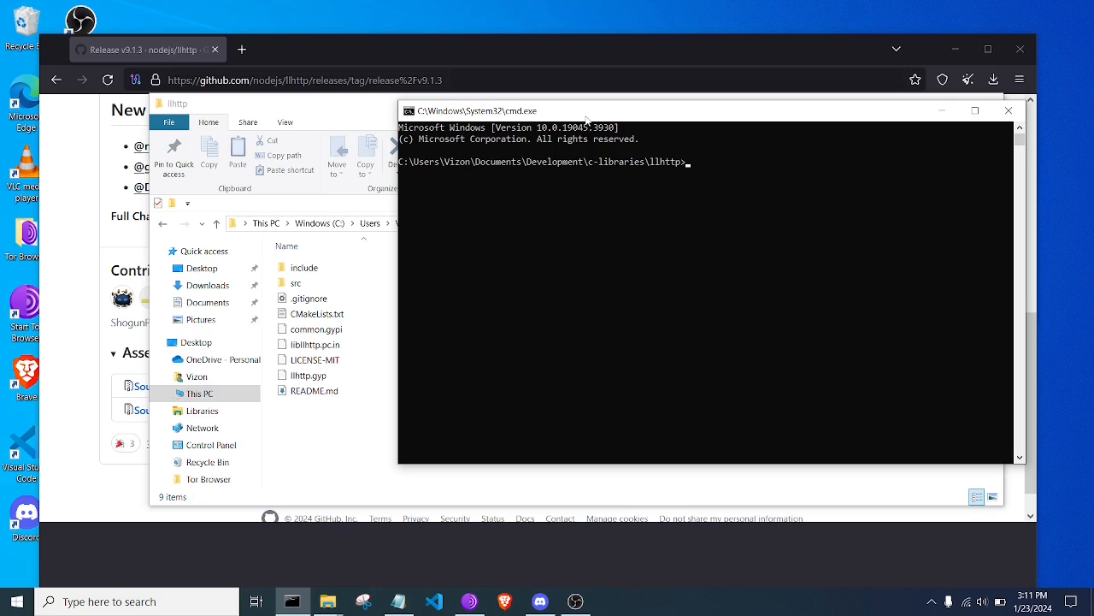
text(m)
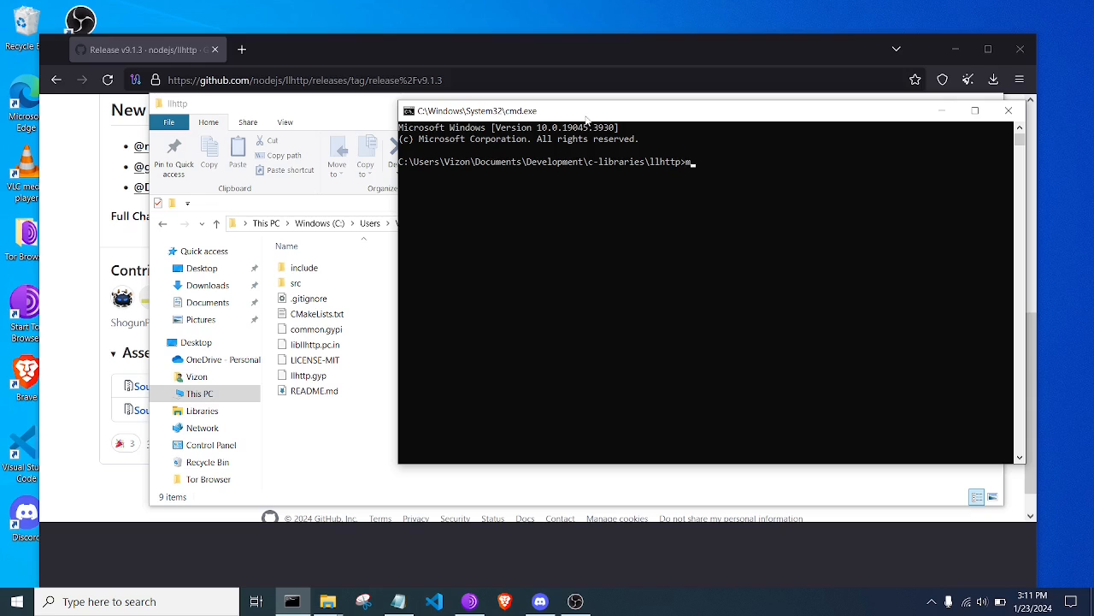
text(mkdir build)
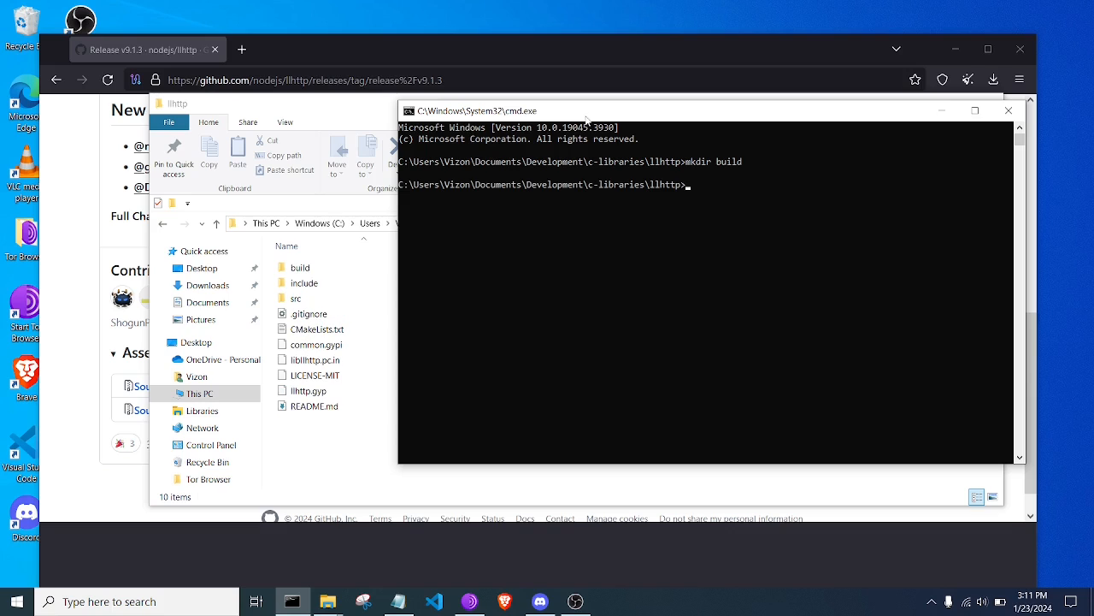
click(301, 267)
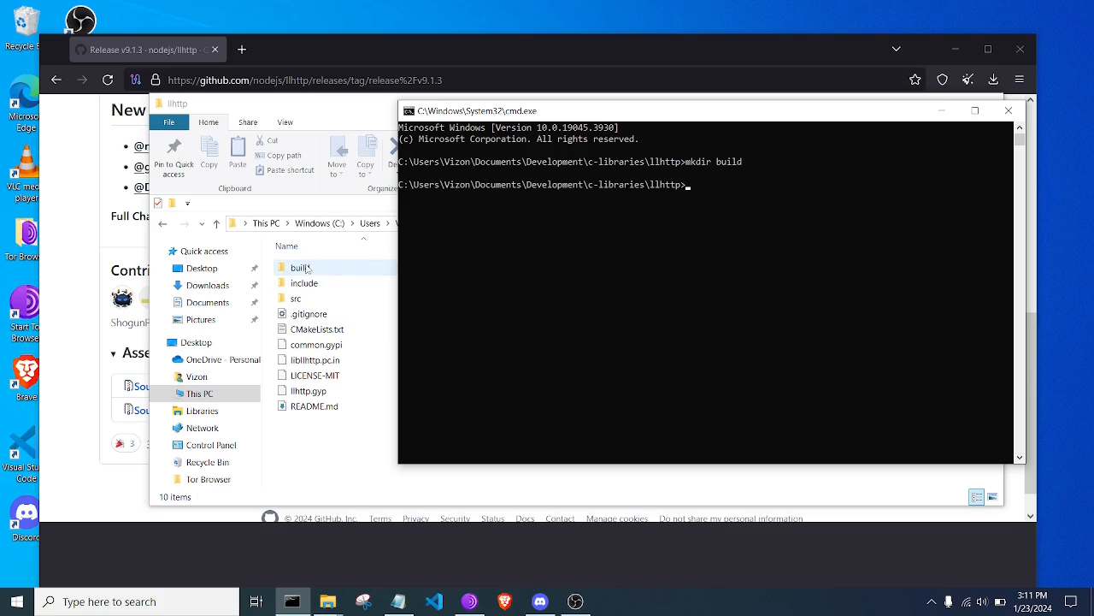
text(cd build)
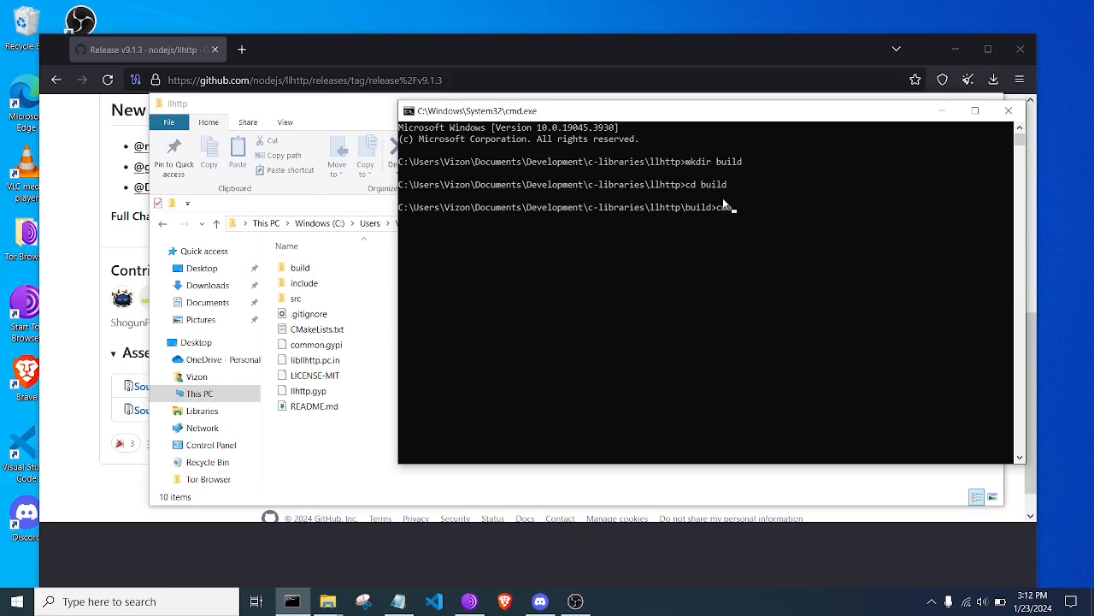
- In the build folder, compose cmake .. with -DBUILD_STATIC_LIBS=1 pasted from the Notepad notes
text(make ..)
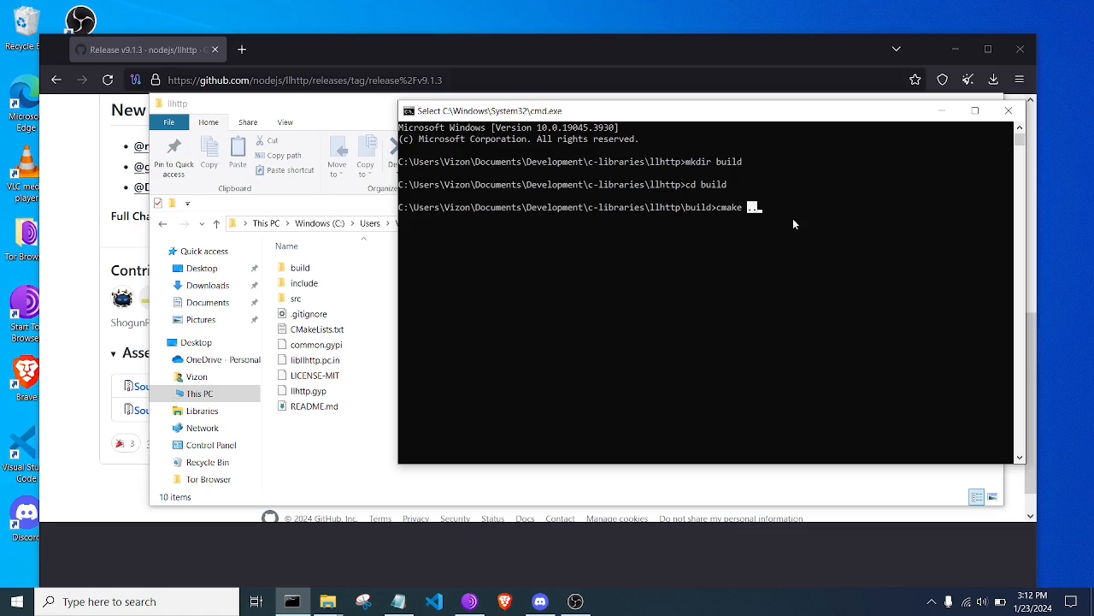
text(..)
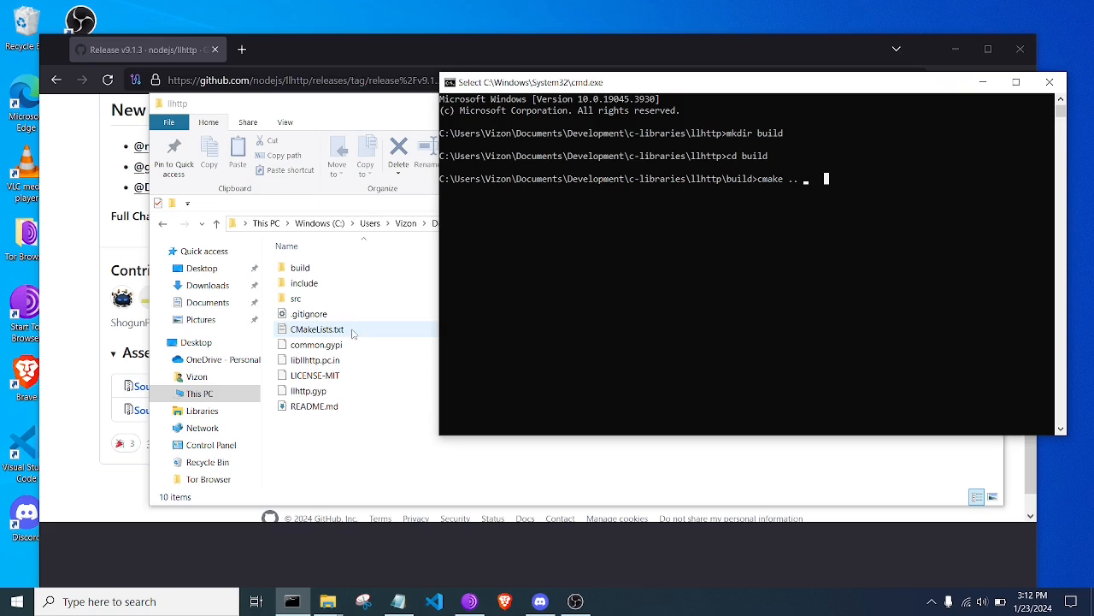
mouse_move(346, 462)
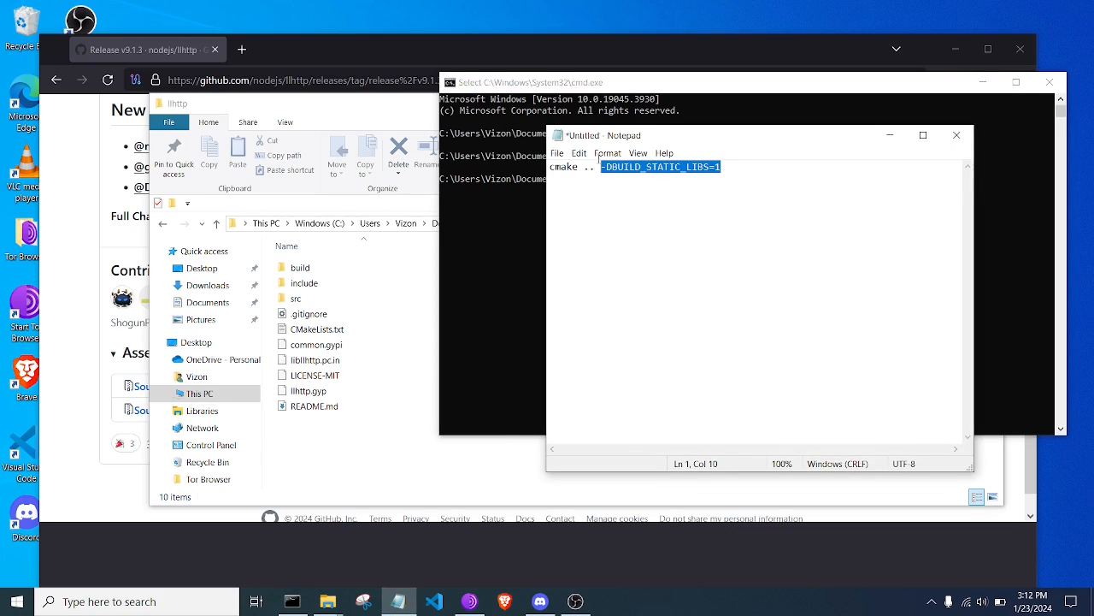
right_click(659, 168)
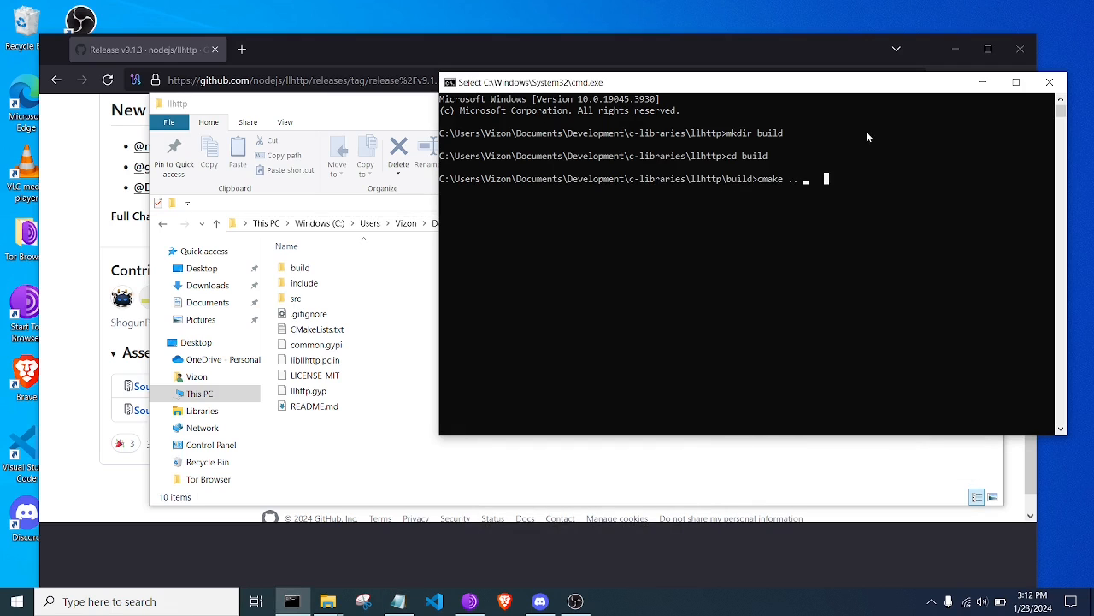
text(-DBUILD_STATIC_LIBS=1)
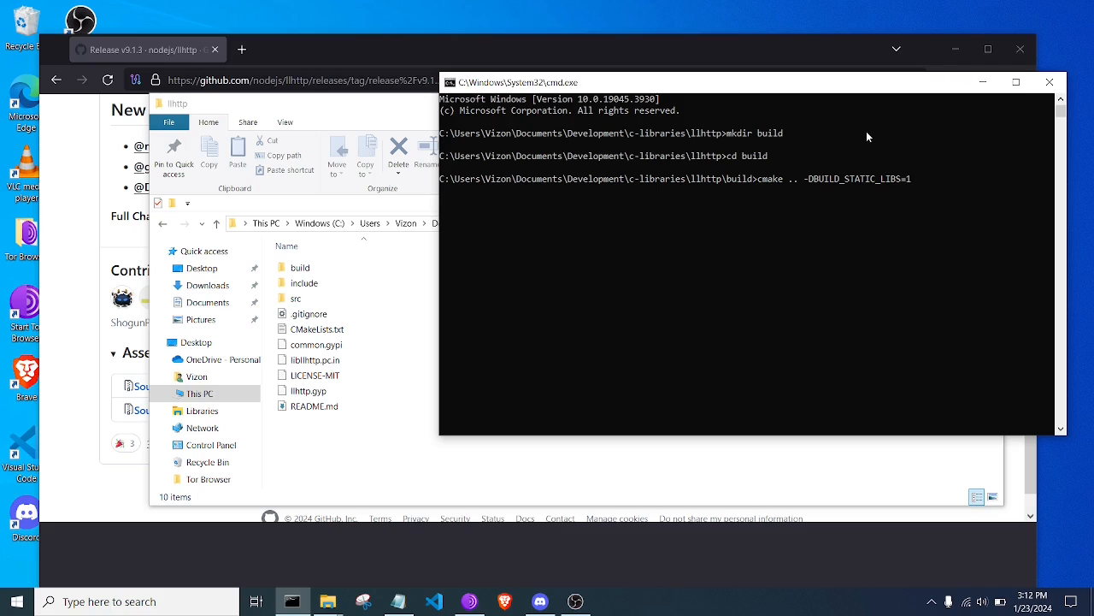
- Change the option to -DBUILD_STATIC_LIBS=ON and run the CMake configure for Visual Studio 2022
text(ON)
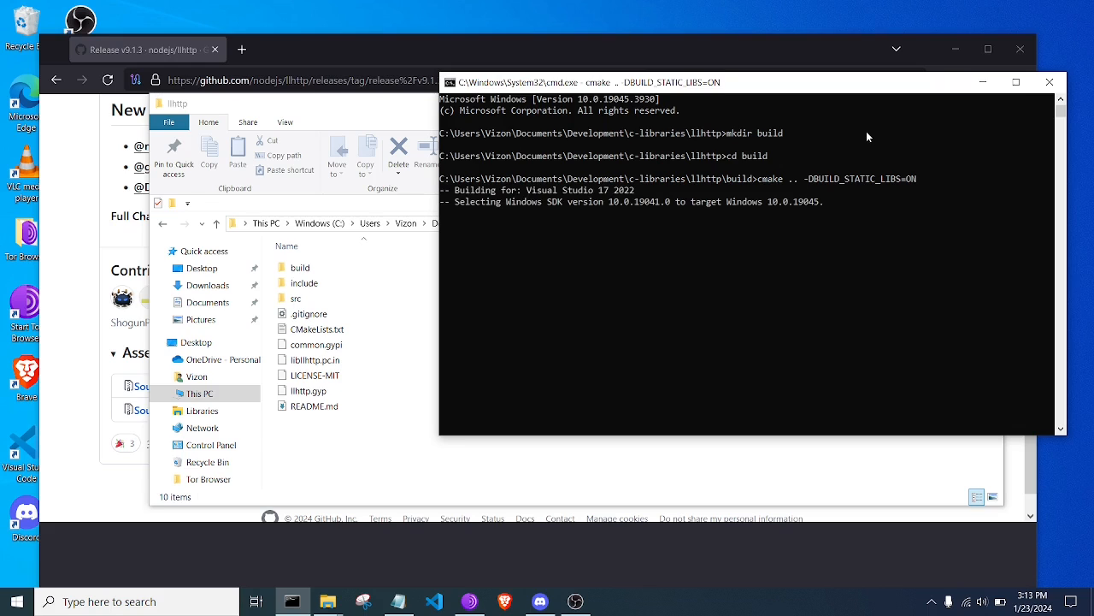
mouse_move(838, 154)
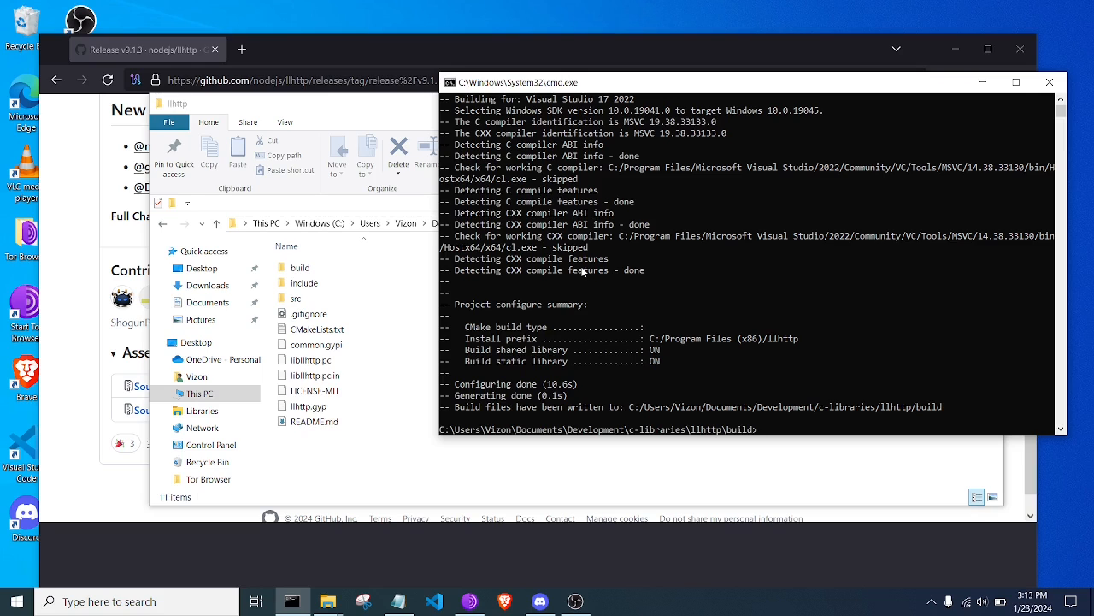
mouse_move(783, 465)
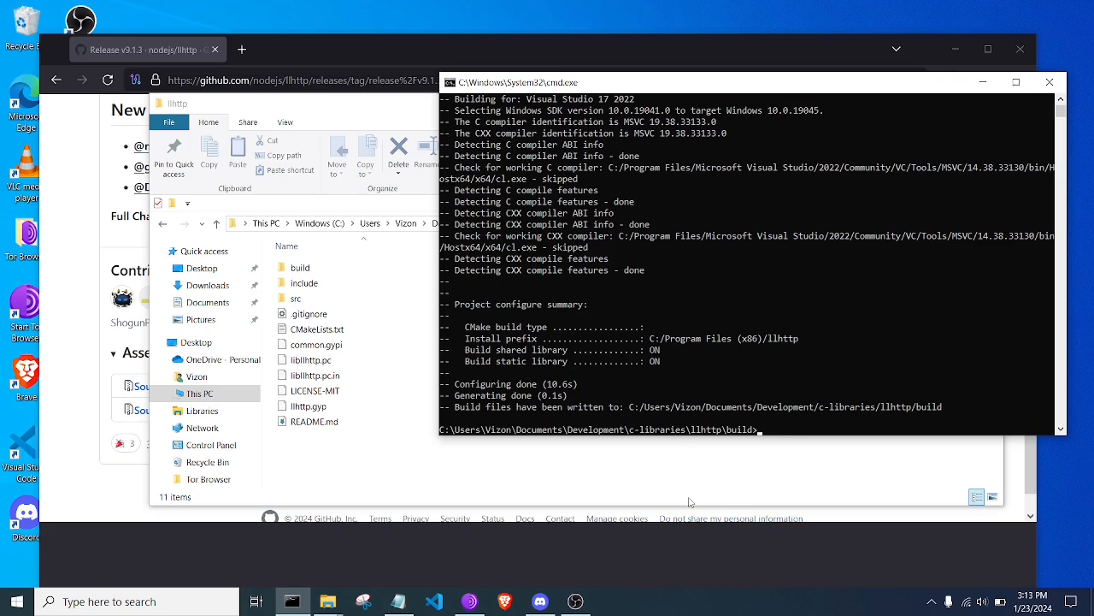
mouse_move(695, 472)
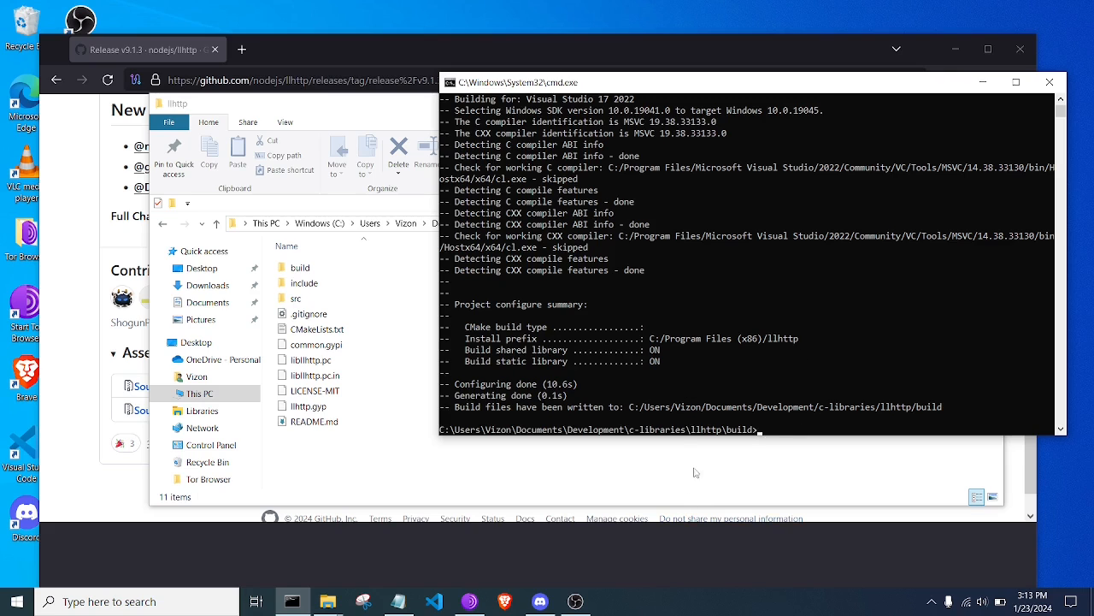
- Open llhttp.sln from the build folder so the solution loads in Visual Studio
click(305, 282)
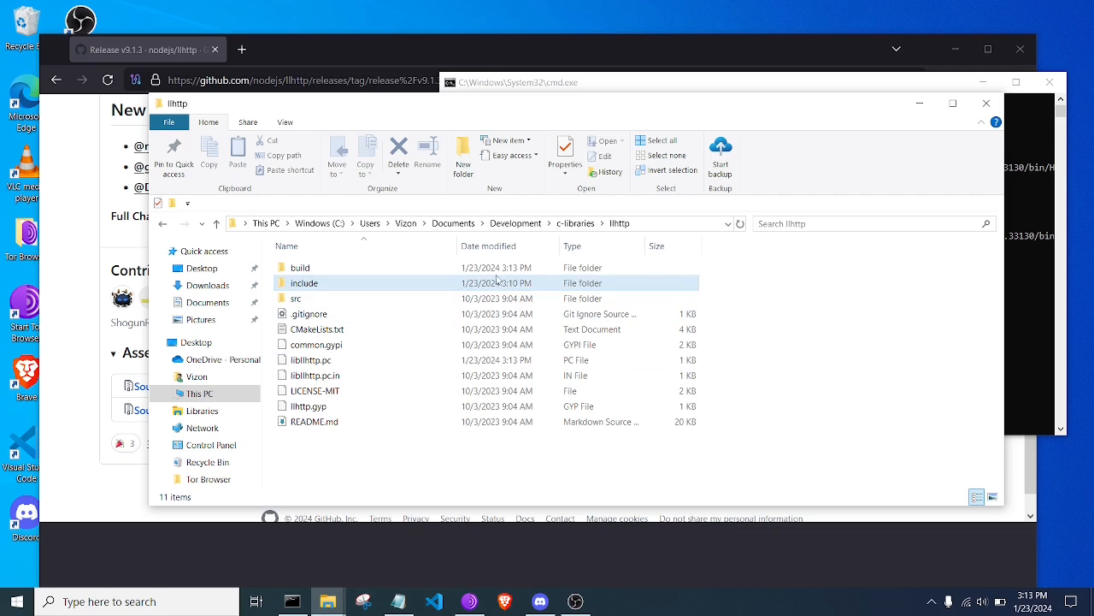
double_click(301, 266)
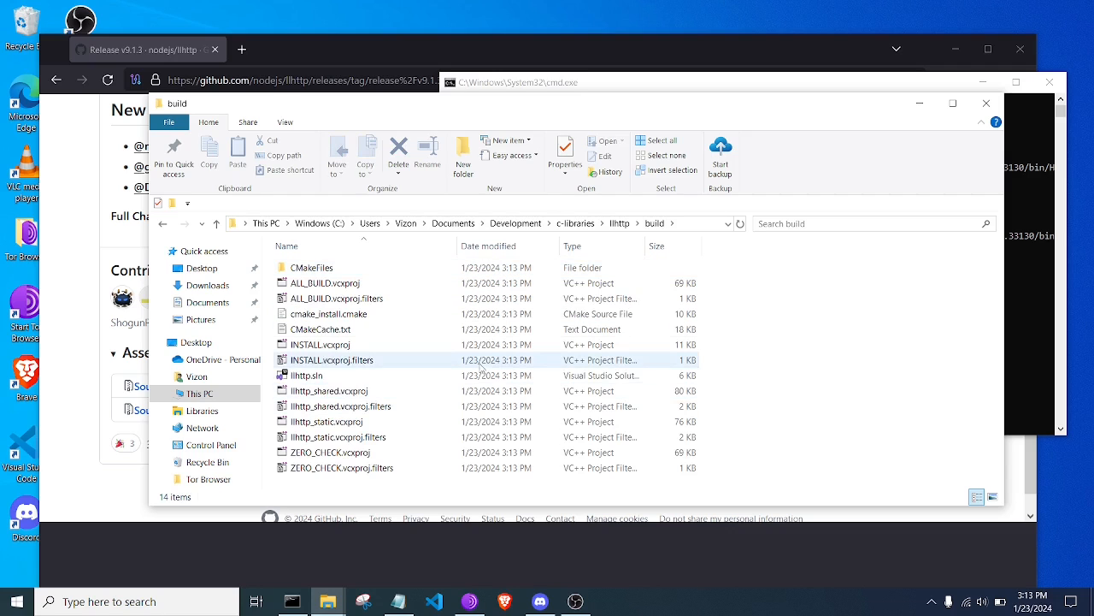
click(306, 375)
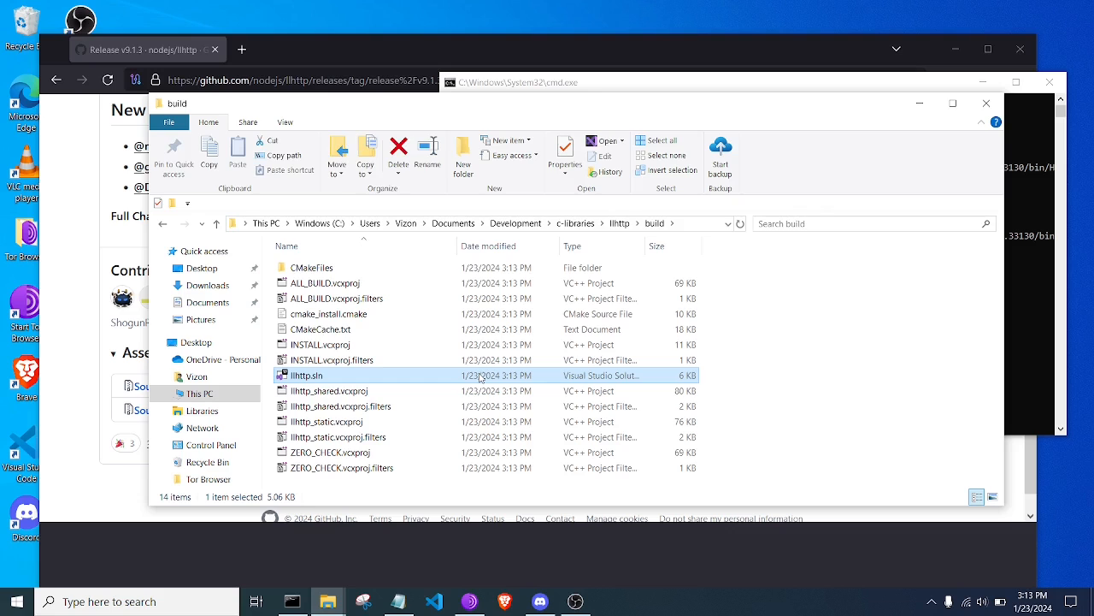
double_click(306, 375)
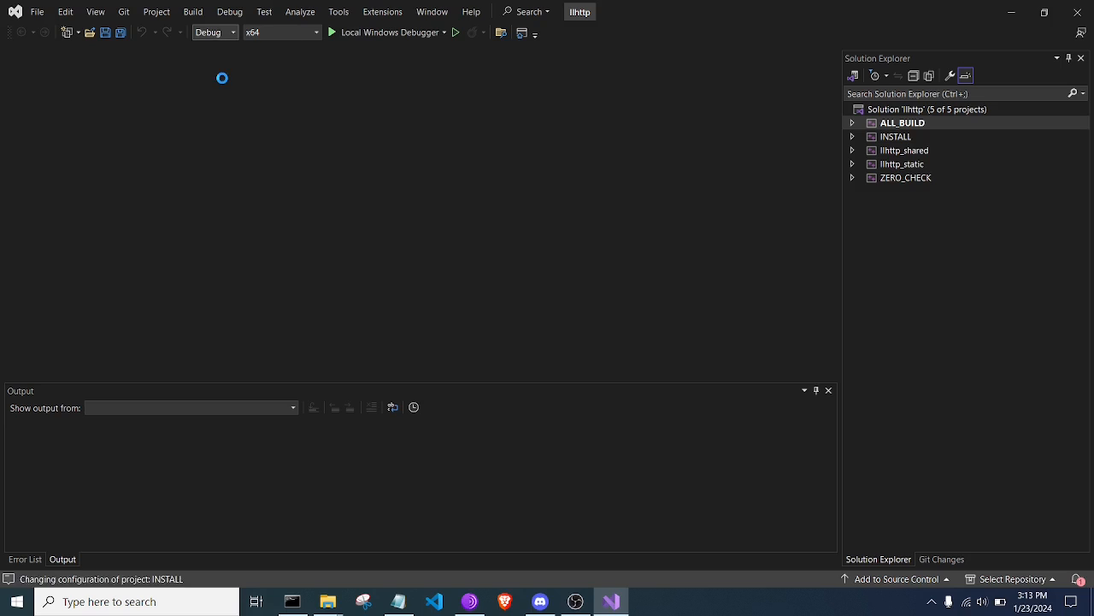
- Switch to the Release configuration and build the llhttp_static project from Solution Explorer
click(214, 31)
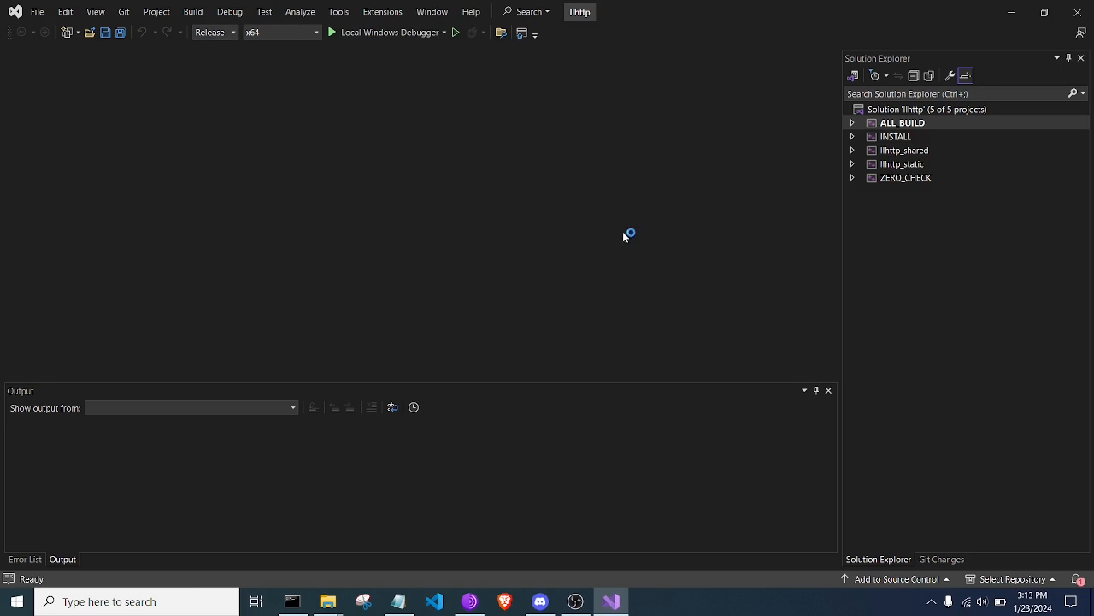
mouse_move(232, 130)
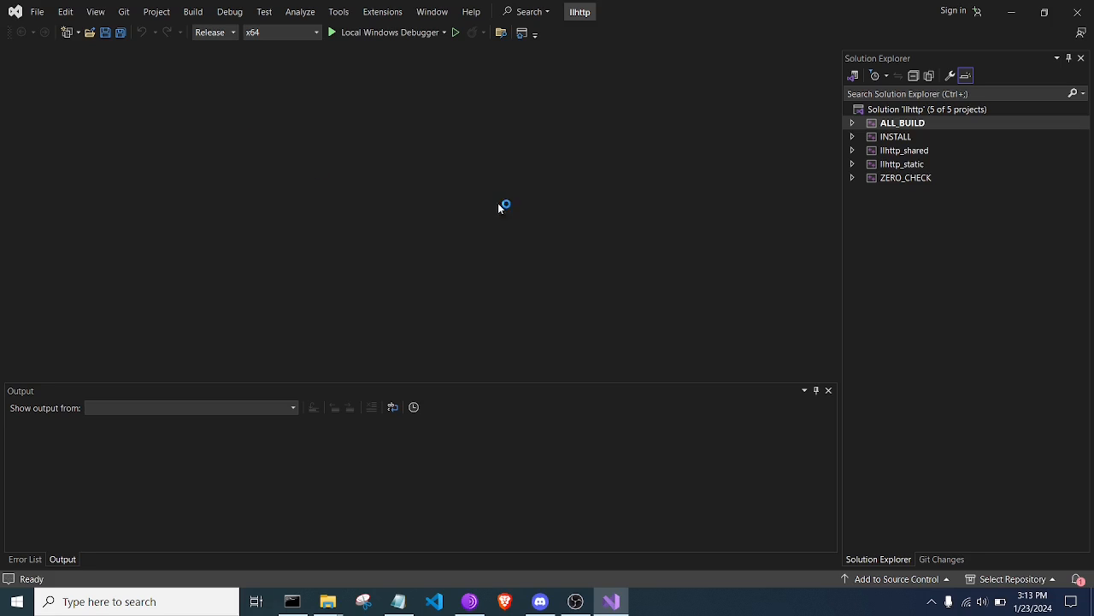
click(901, 164)
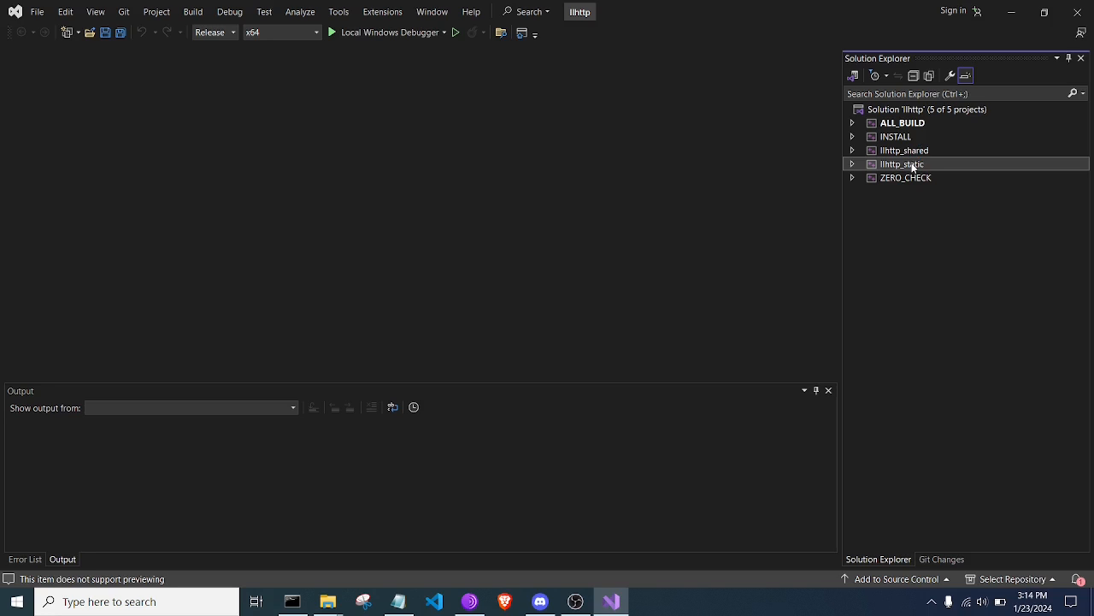
right_click(900, 164)
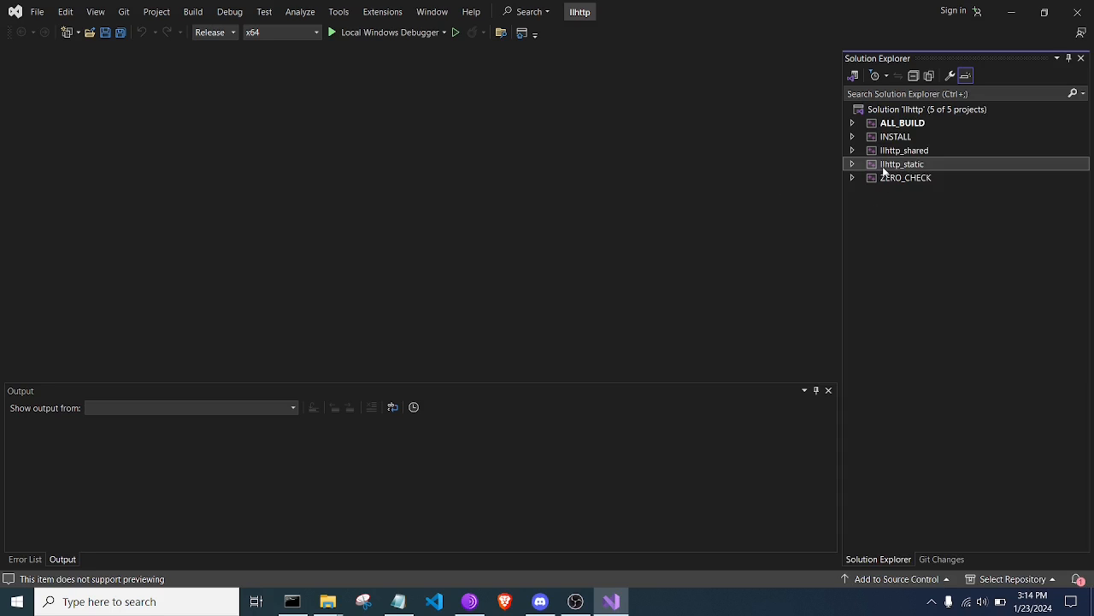
right_click(903, 164)
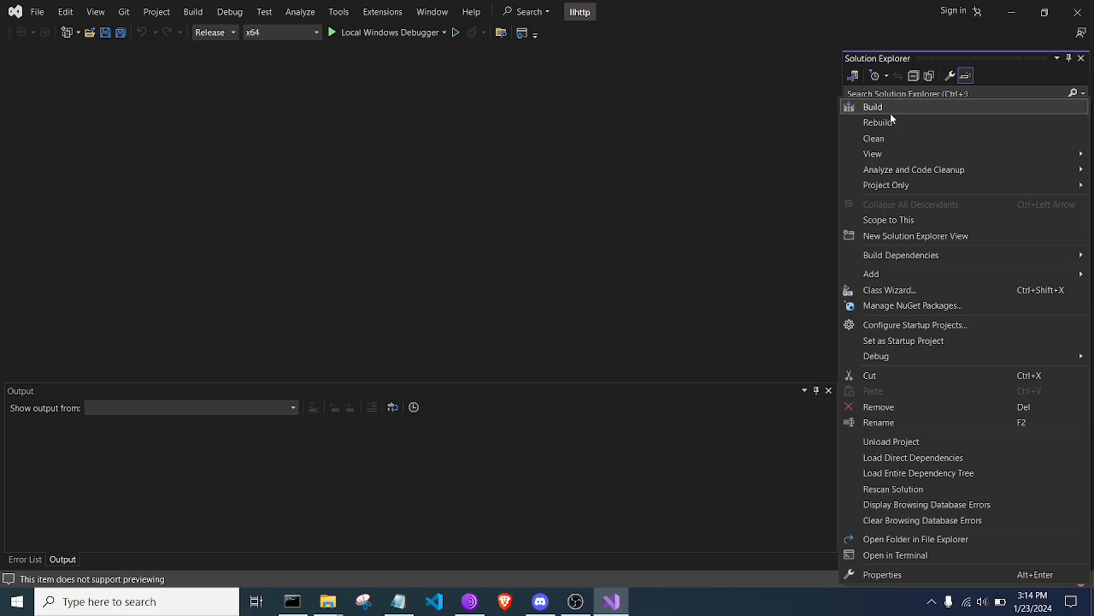
click(872, 106)
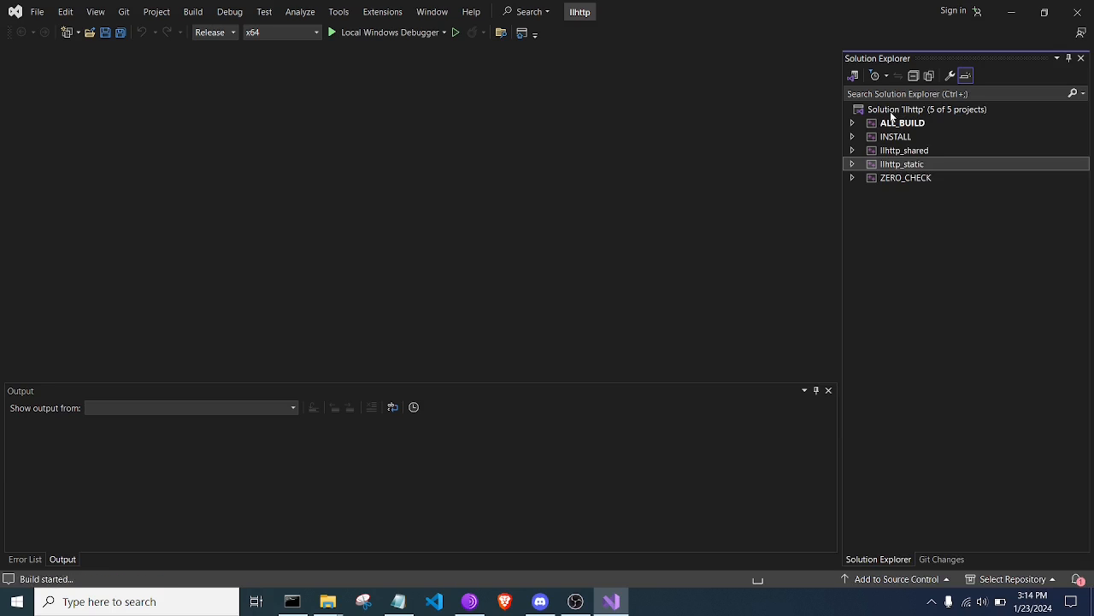